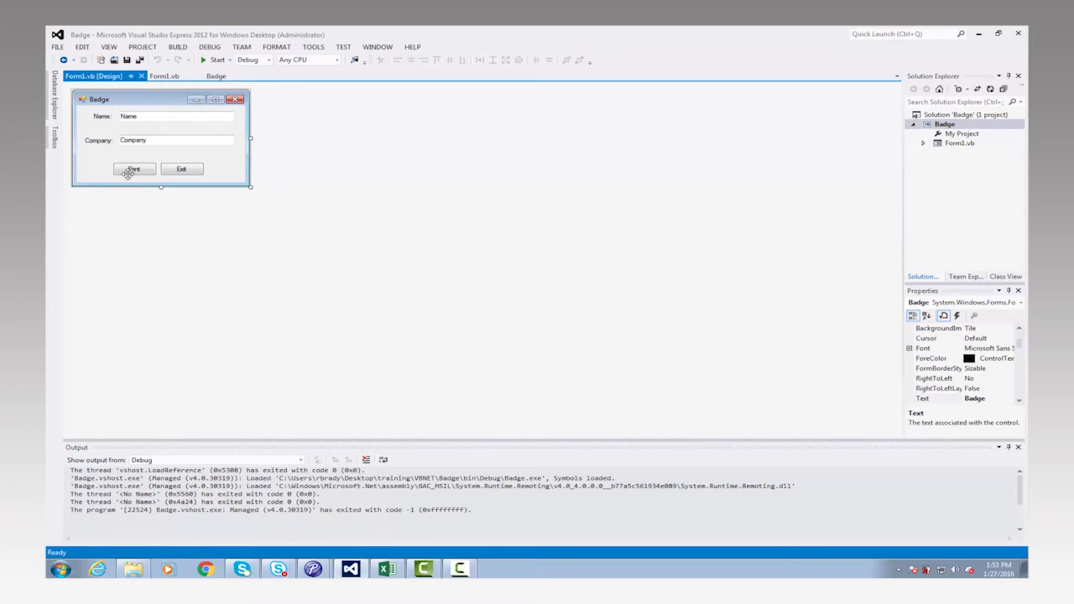
{"action": "mouse_move", "coordinate": [195, 170]}
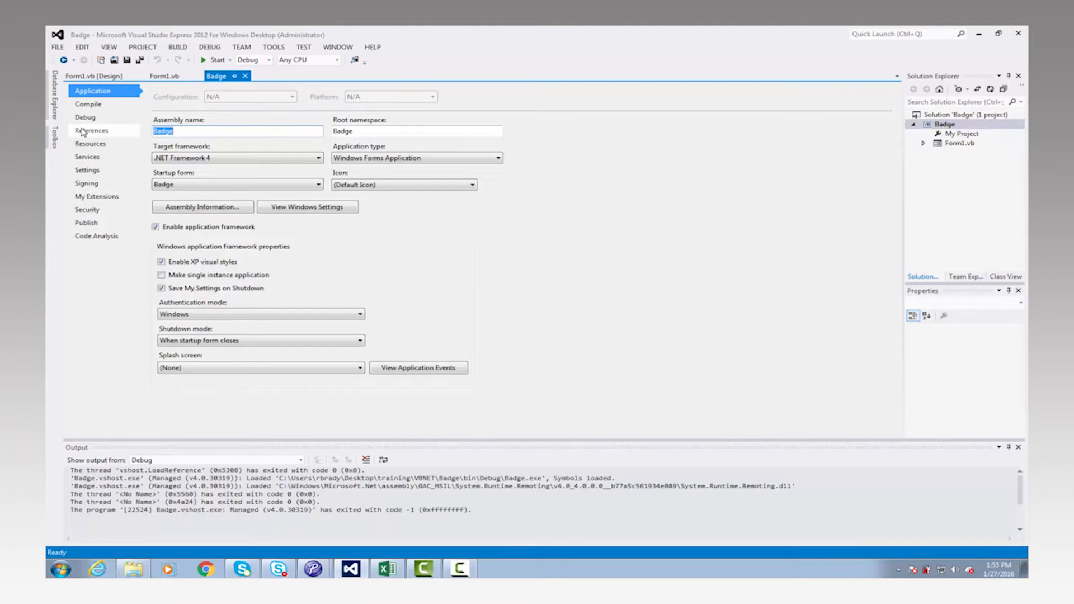
On the Compile settings, open the Target CPU choices and keep x86 selected
{"action": "left_click", "coordinate": [88, 104]}
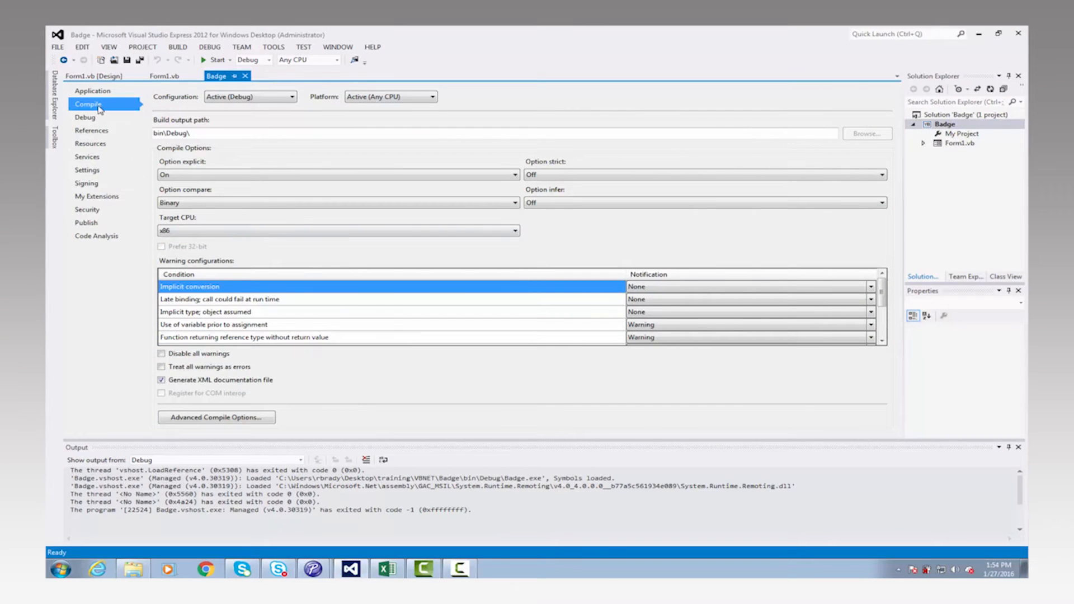
{"action": "mouse_move", "coordinate": [192, 226]}
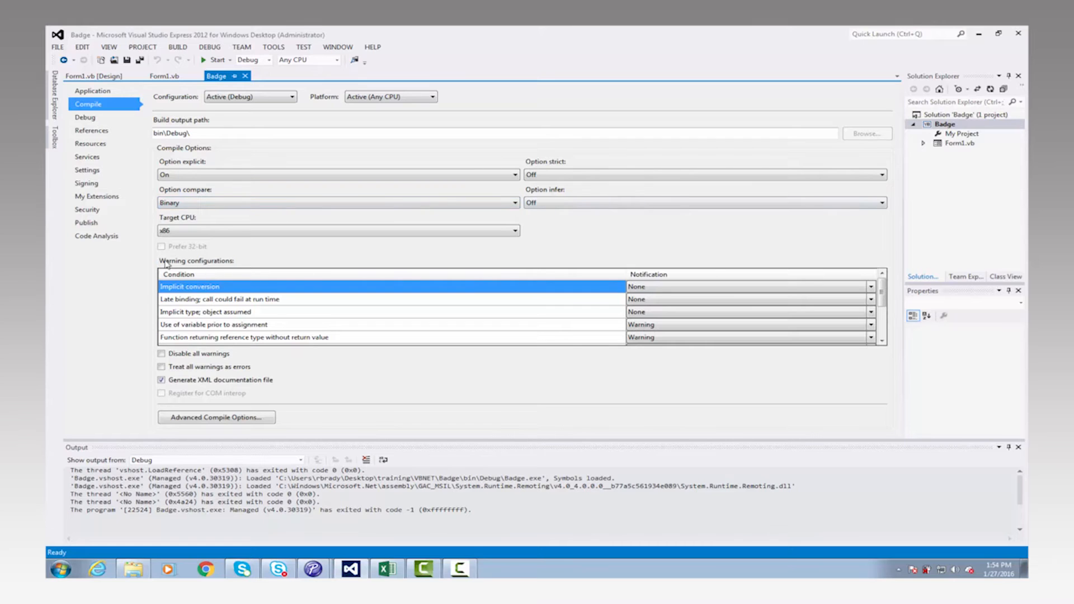
{"action": "left_click", "coordinate": [515, 231]}
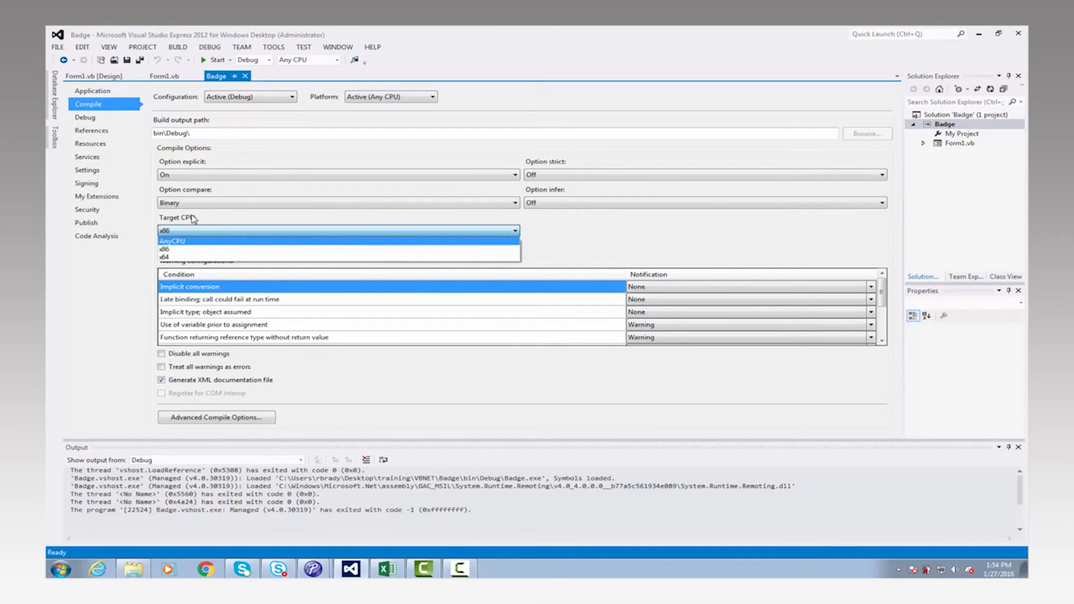
{"action": "mouse_move", "coordinate": [175, 248]}
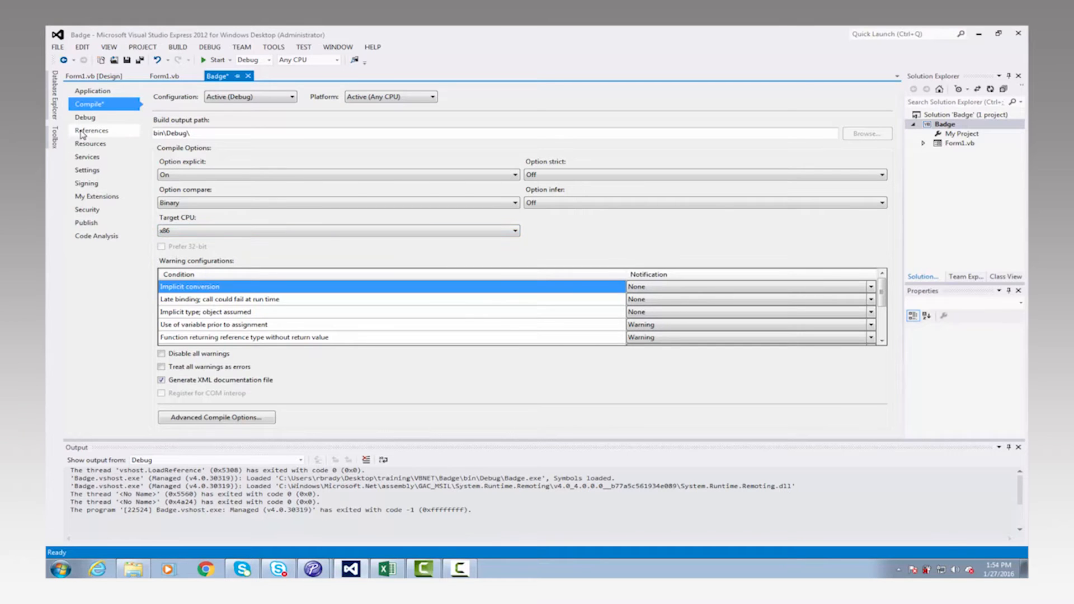
Check the References list, including Brother b-PAC 3.1, and close the Reference Manager
{"action": "left_click", "coordinate": [92, 131]}
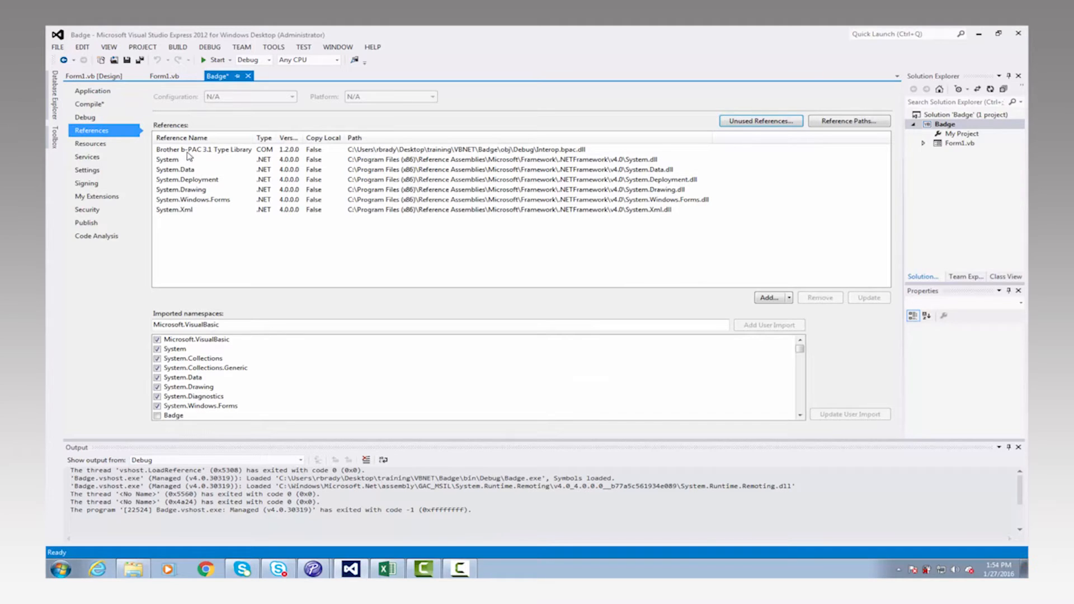
{"action": "mouse_move", "coordinate": [208, 153]}
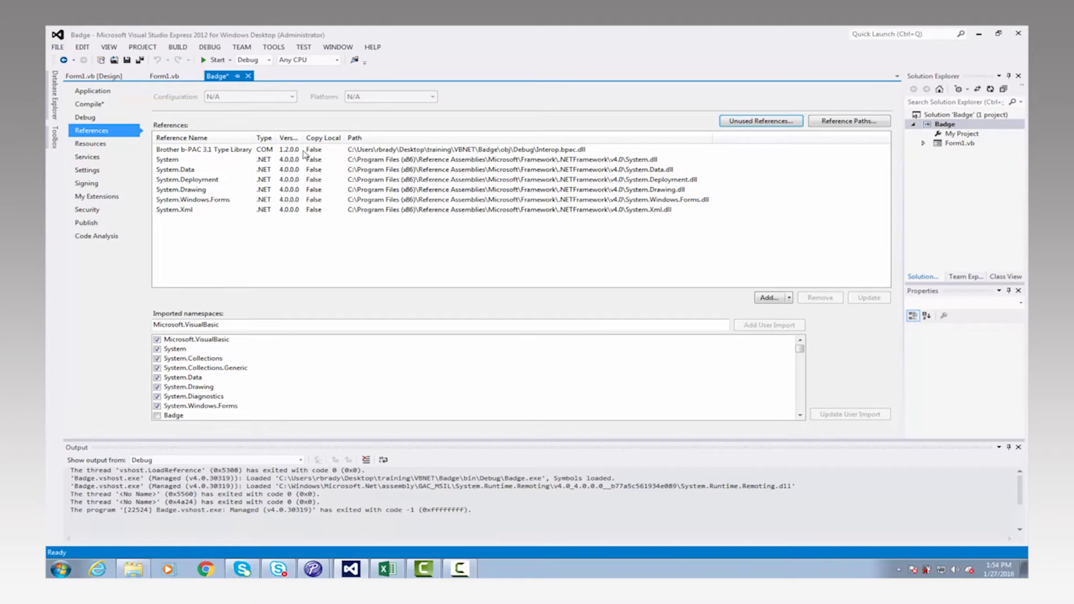
{"action": "mouse_move", "coordinate": [594, 157]}
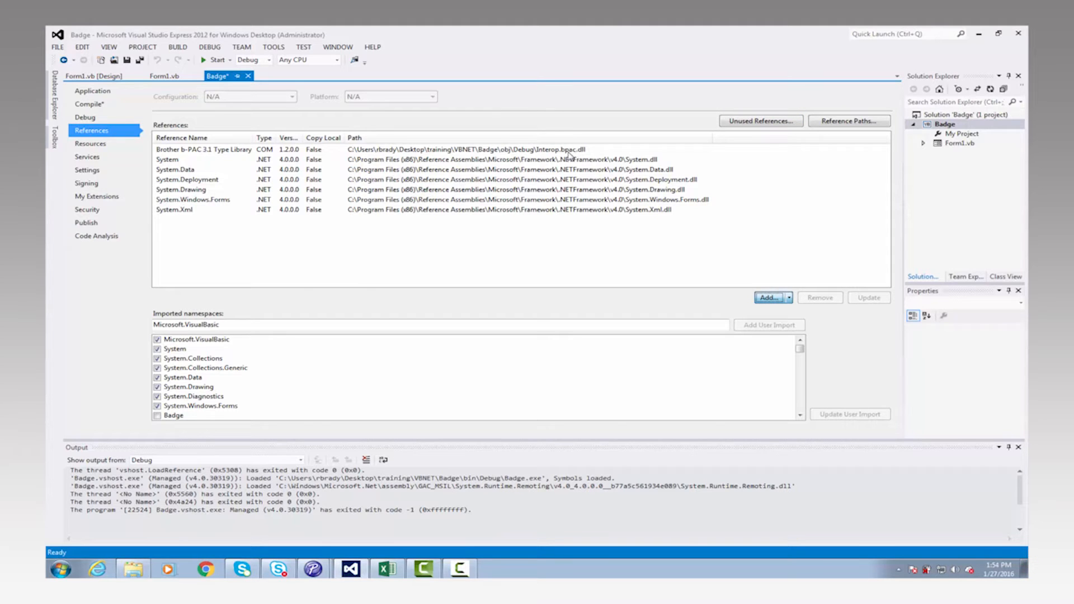
{"action": "left_click", "coordinate": [768, 297]}
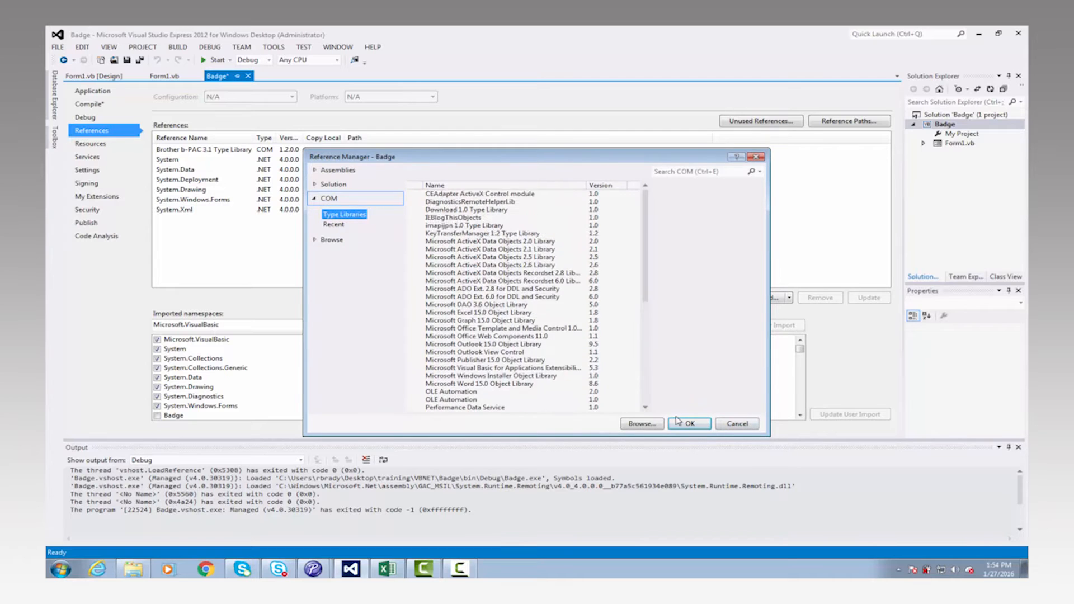
{"action": "left_click", "coordinate": [687, 423]}
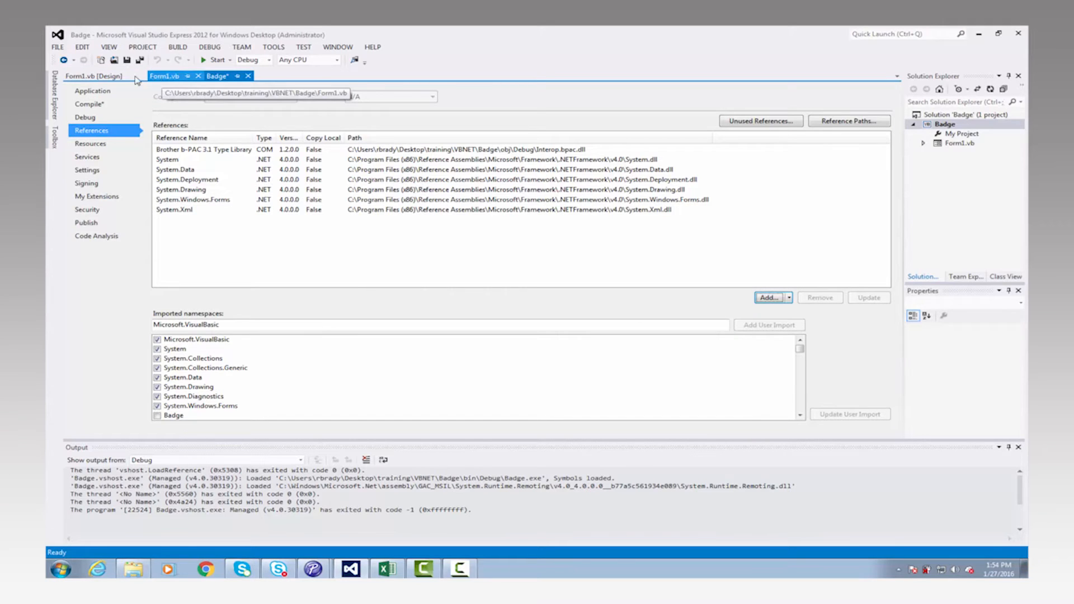
Switch from the Form1.vb design view to its code showing the DoPrint routine
{"action": "left_click", "coordinate": [94, 77]}
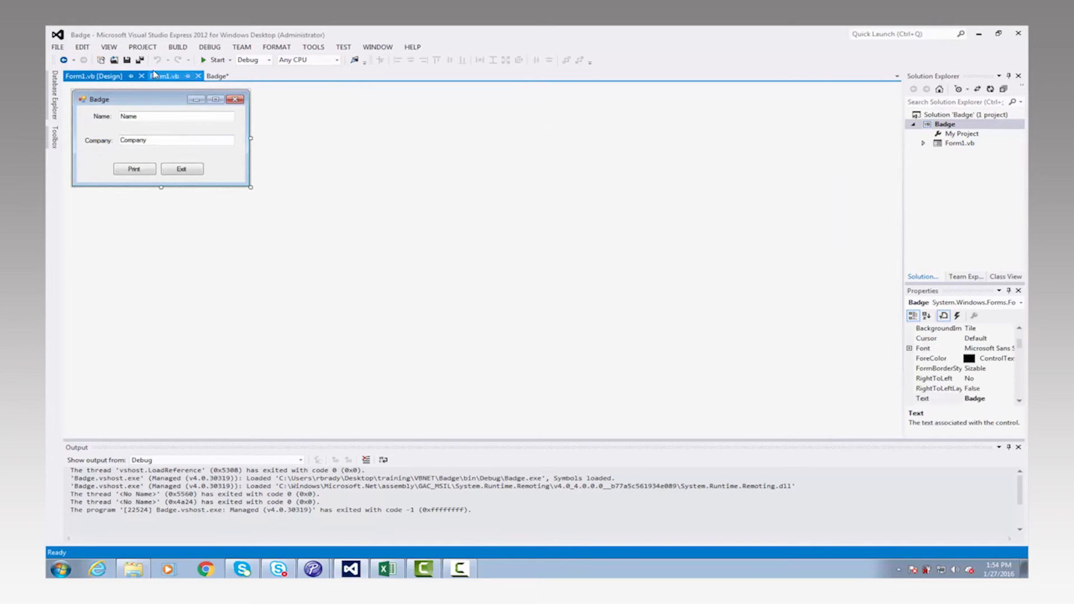
{"action": "left_click", "coordinate": [164, 76]}
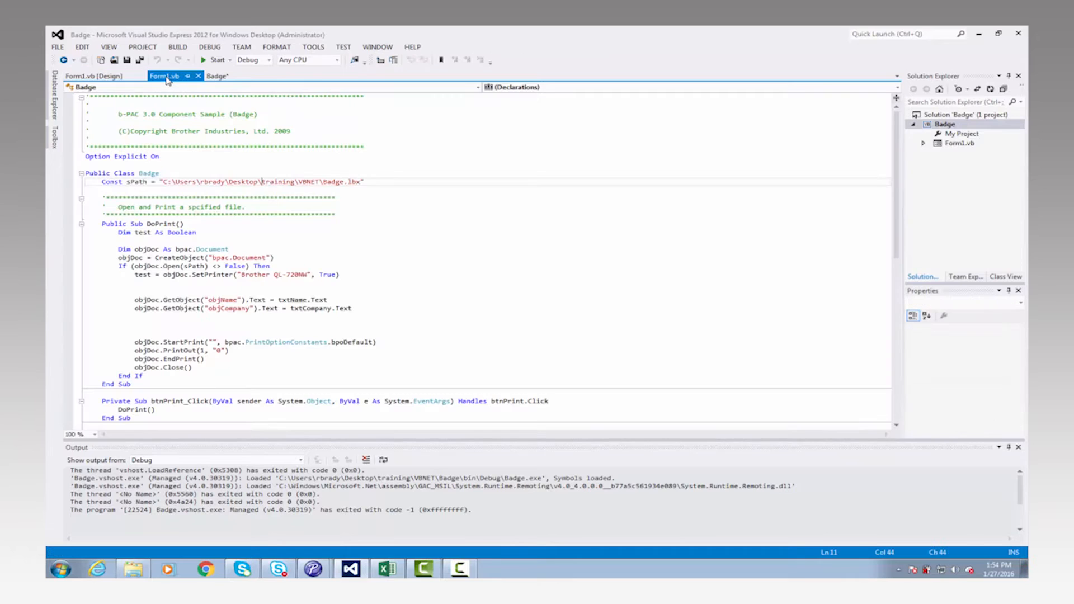
{"action": "left_click", "coordinate": [301, 259]}
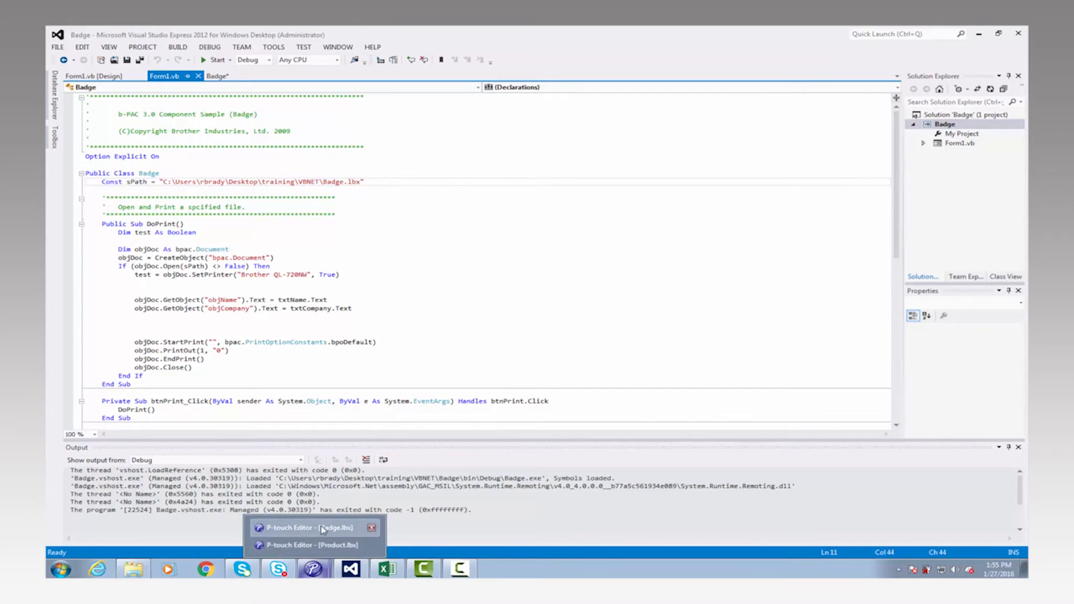
In P-touch Editor, confirm the Badge name text object is named objName
{"action": "left_click", "coordinate": [309, 526]}
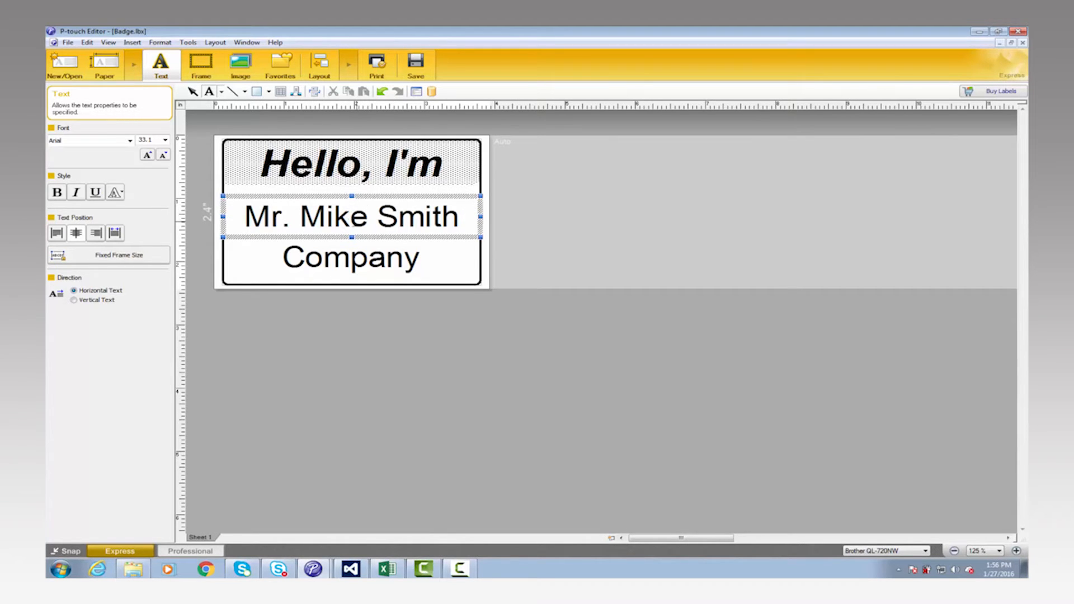
{"action": "right_click", "coordinate": [349, 216]}
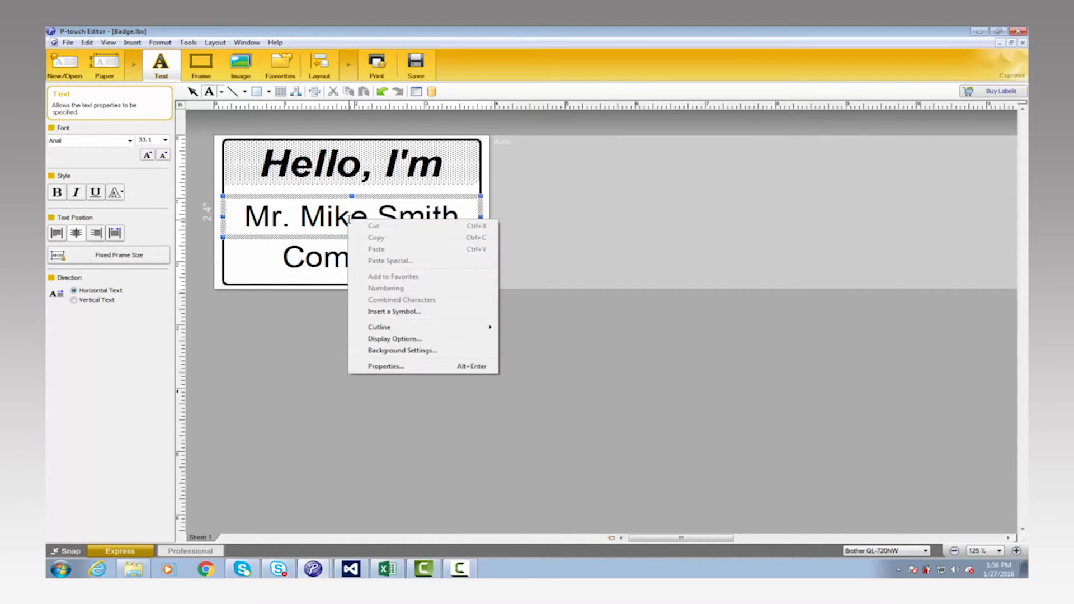
{"action": "mouse_move", "coordinate": [385, 366]}
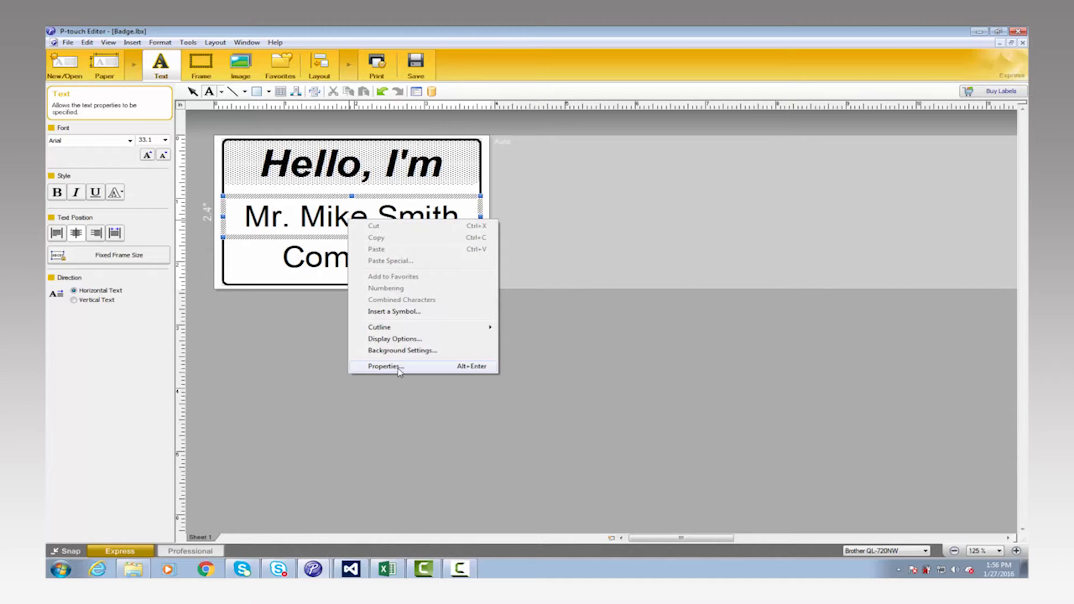
{"action": "left_click", "coordinate": [385, 366]}
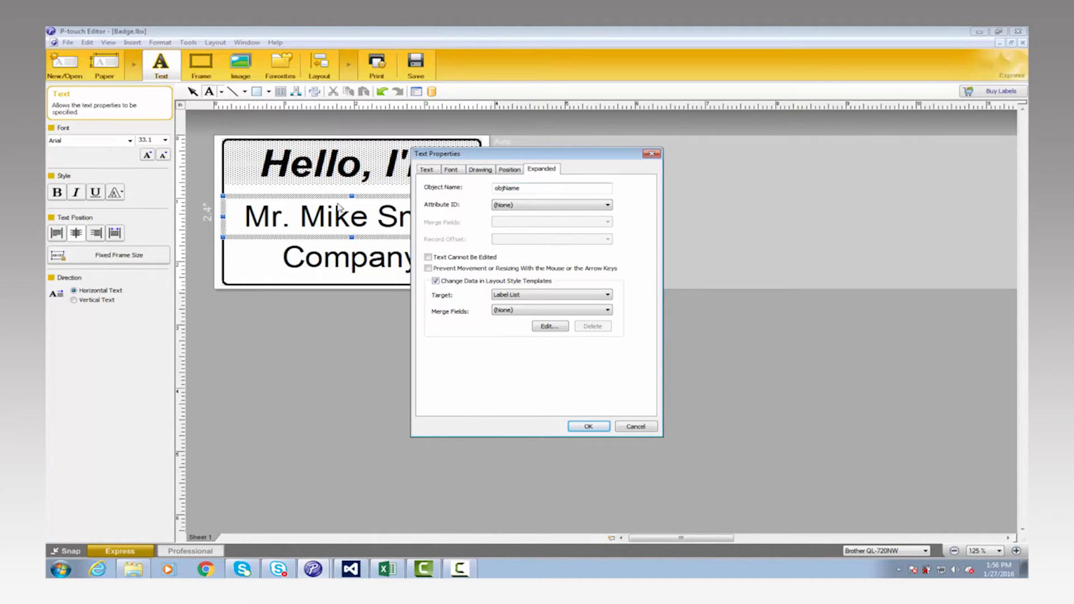
{"action": "mouse_move", "coordinate": [624, 453]}
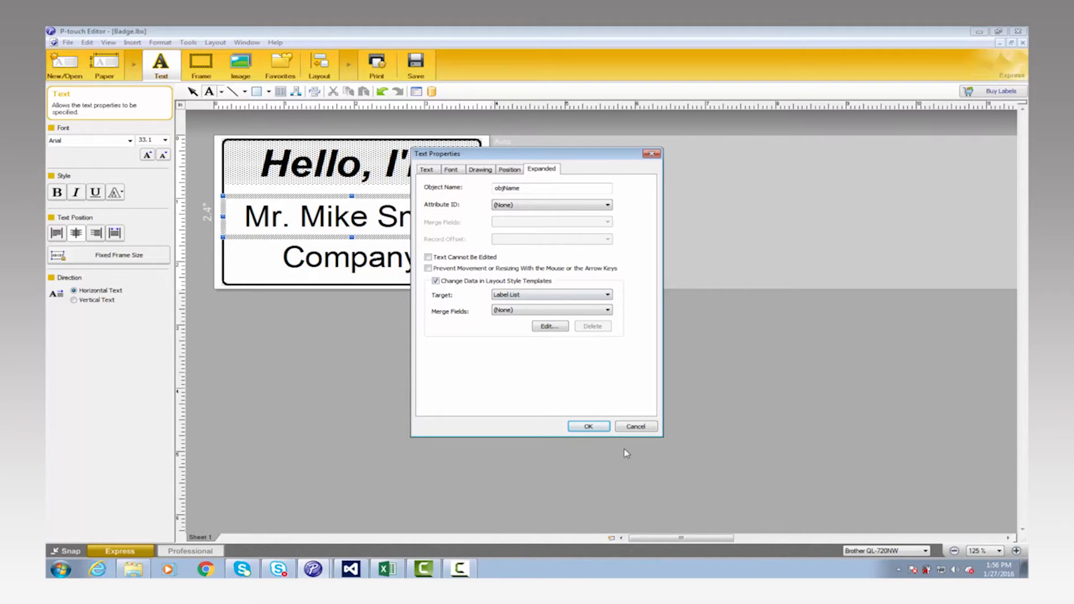
{"action": "left_click", "coordinate": [588, 426]}
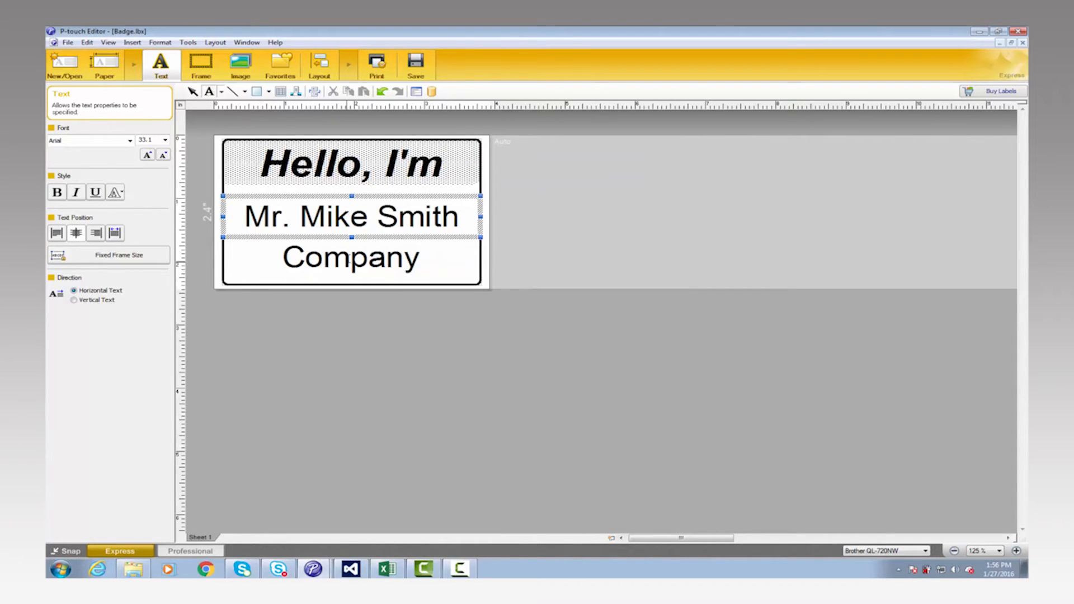
Confirm the company text object is named objCompany, closing without changes
{"action": "right_click", "coordinate": [349, 259]}
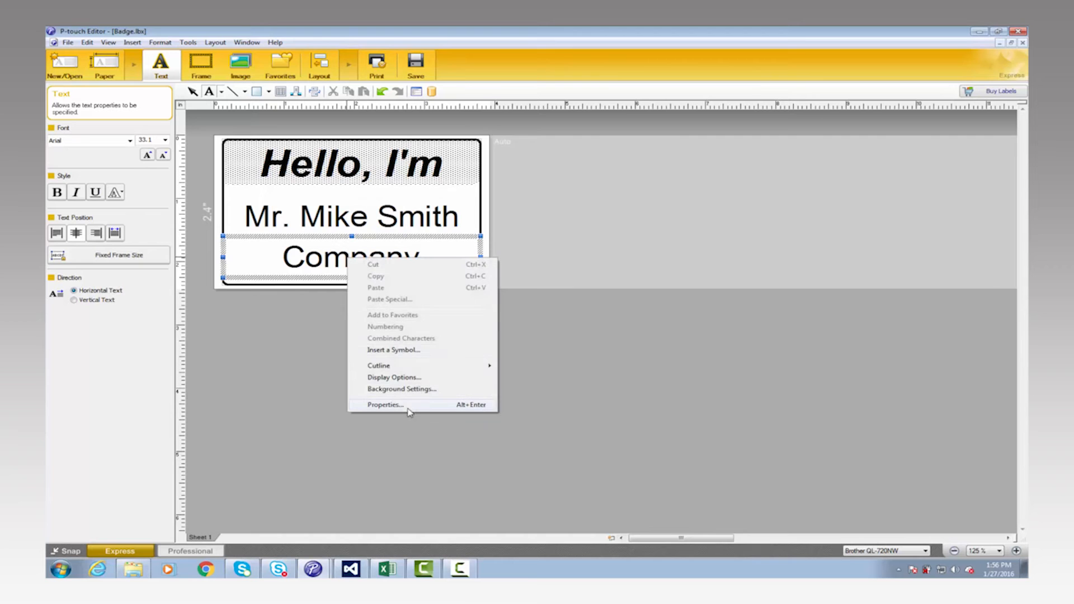
{"action": "left_click", "coordinate": [385, 405]}
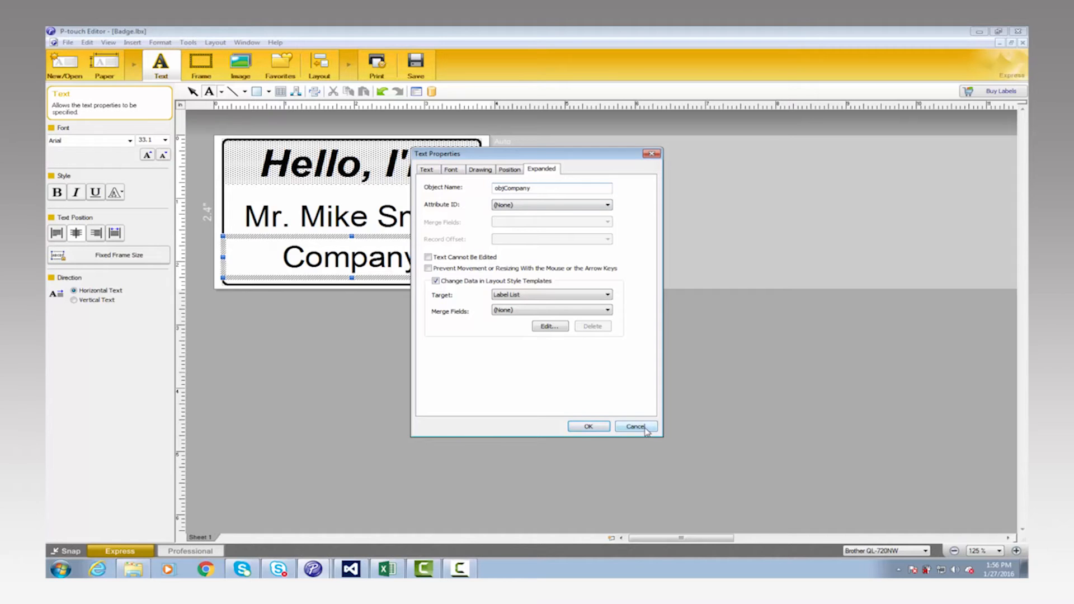
{"action": "left_click", "coordinate": [635, 426]}
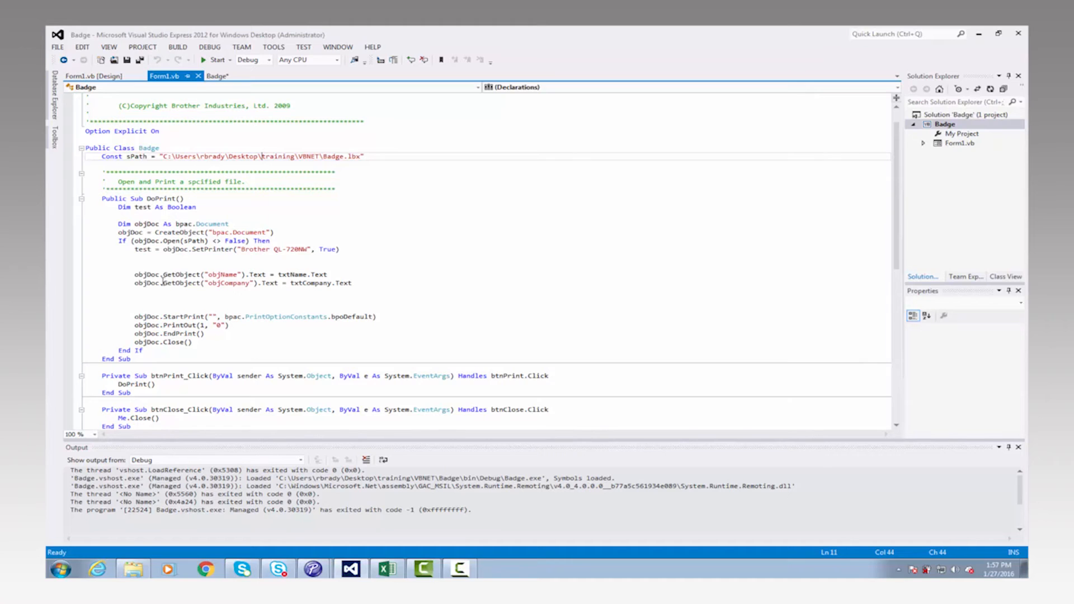
{"action": "mouse_move", "coordinate": [158, 274]}
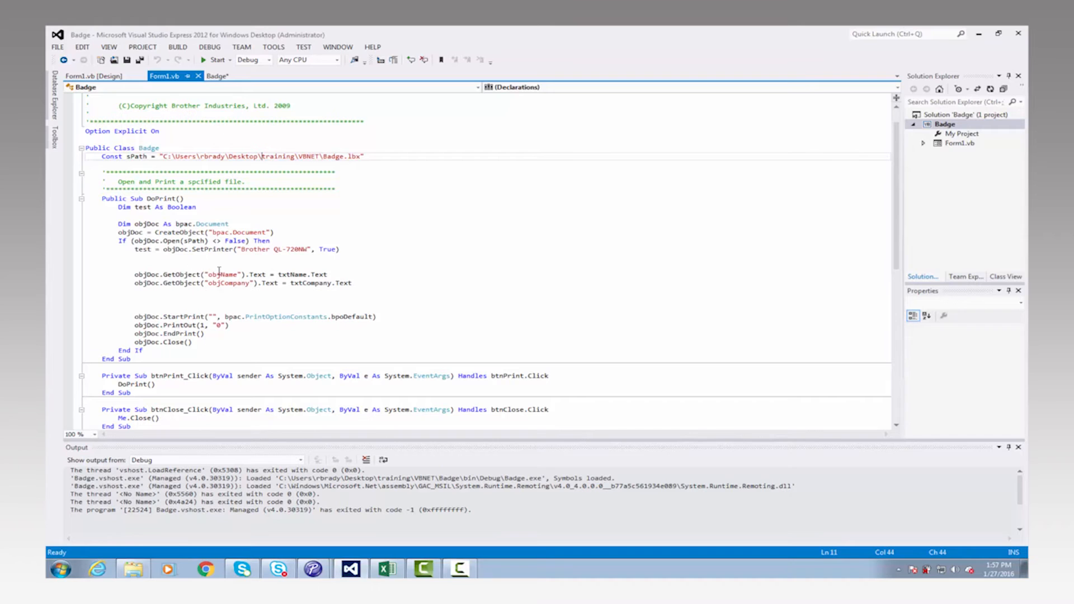
{"action": "mouse_move", "coordinate": [145, 273]}
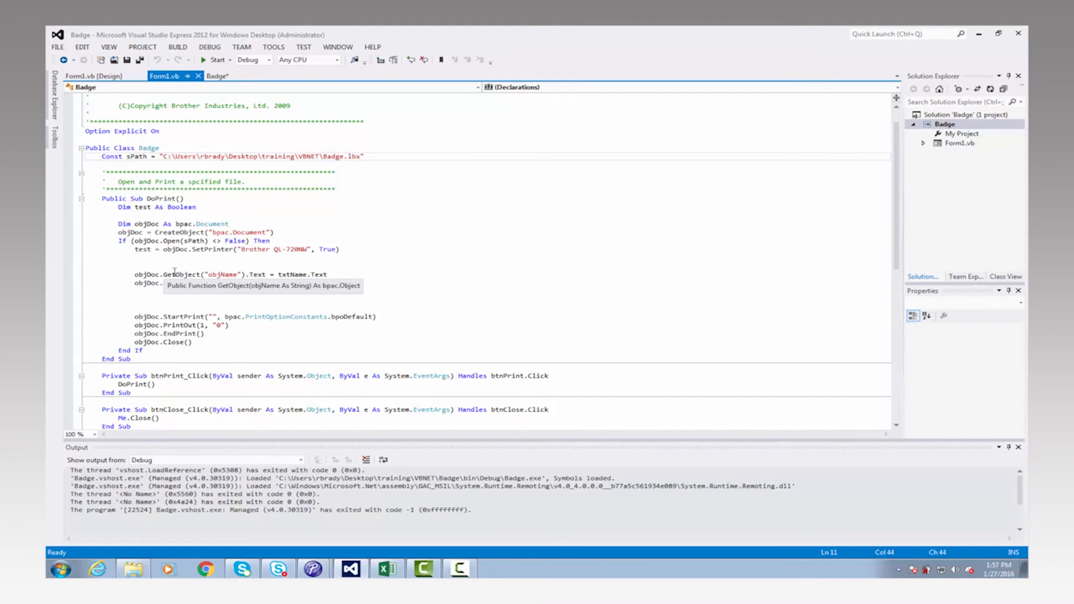
Type the line objDoc.GetObject("objCompany").Text = txtCompany.Text
{"action": "type", "text": "objDoc.GetObject(\"objCompany\").Text = txtCompany.Text"}
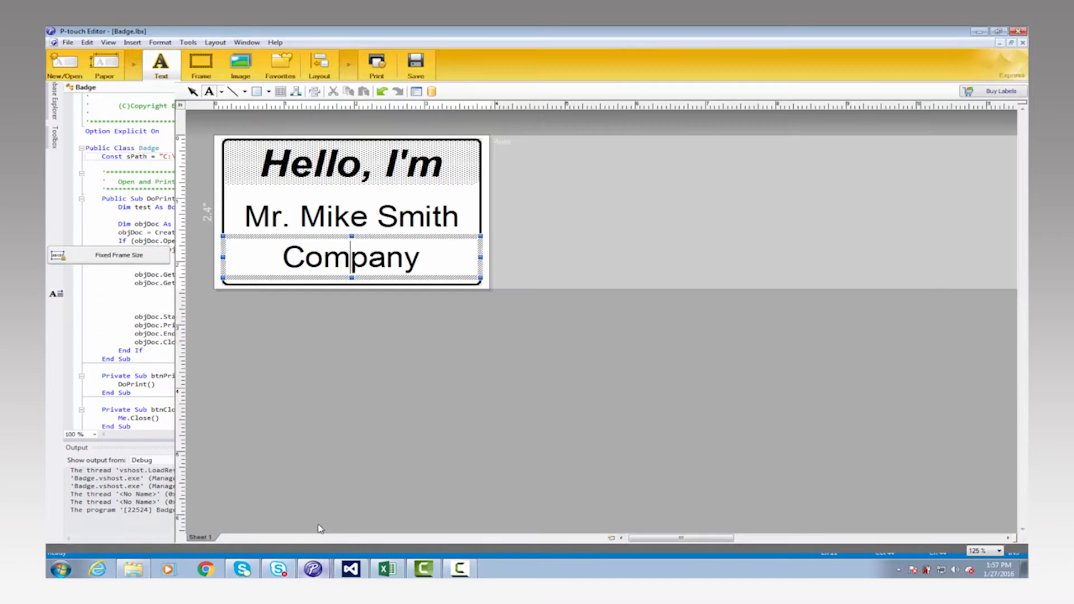
Check the name text object's Object Name is objName, then cancel the properties
{"action": "right_click", "coordinate": [349, 216]}
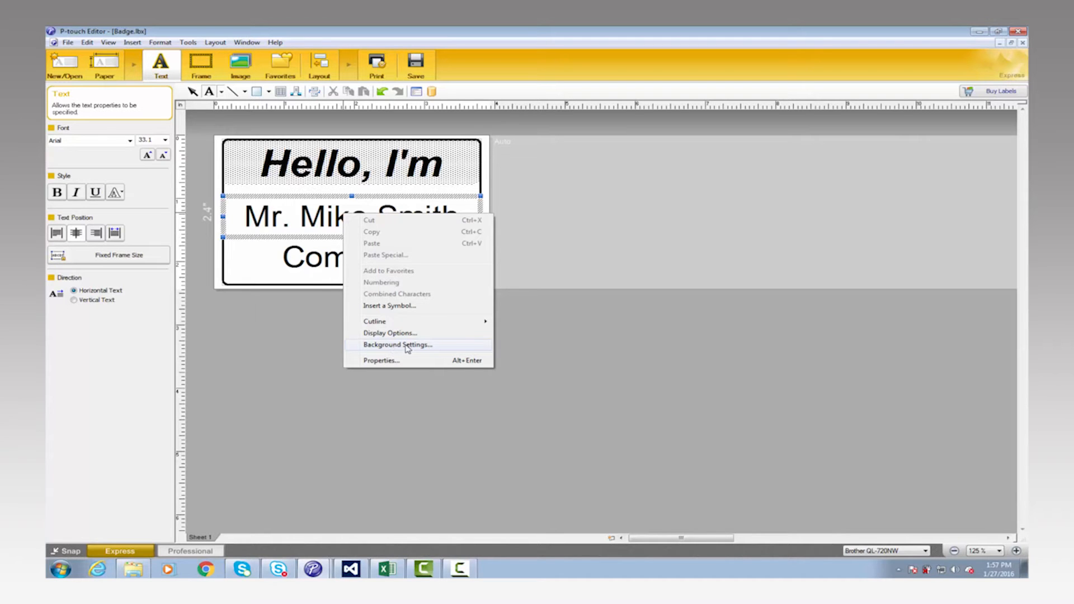
{"action": "left_click", "coordinate": [381, 360]}
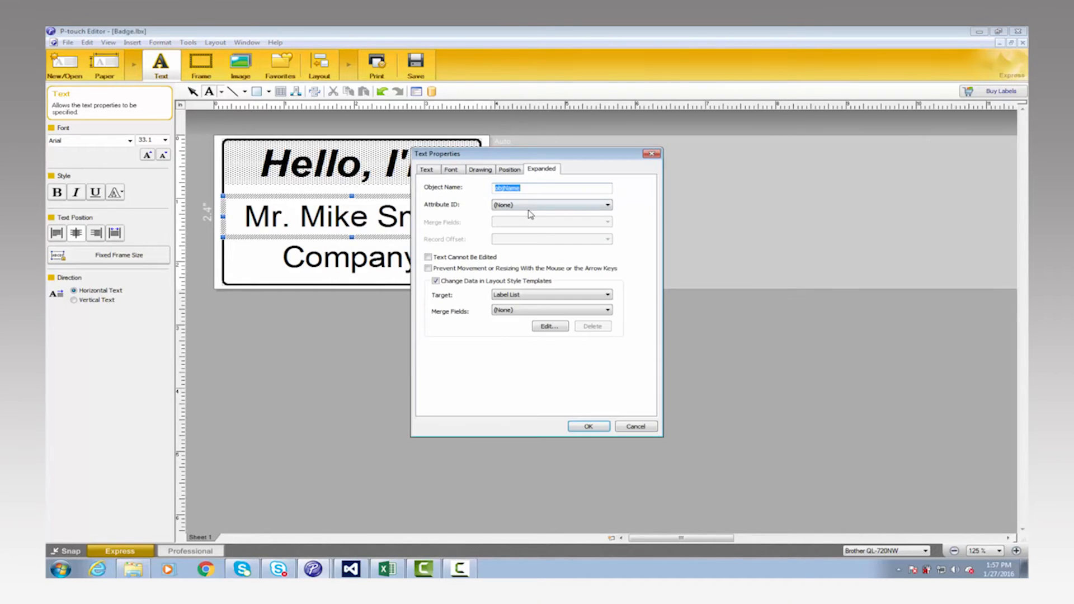
{"action": "left_click", "coordinate": [552, 188]}
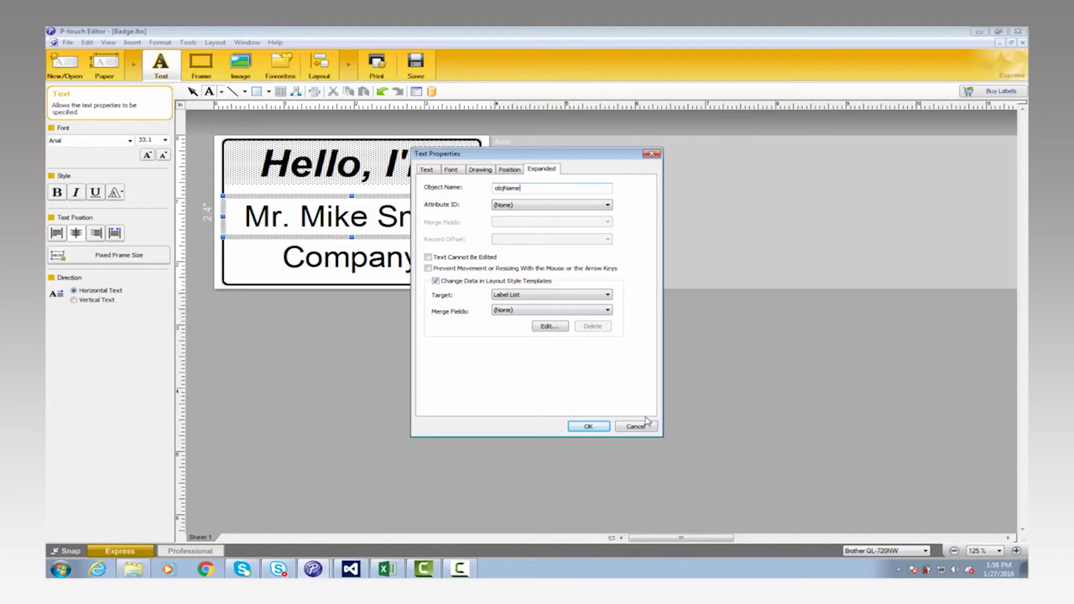
{"action": "left_click", "coordinate": [635, 426]}
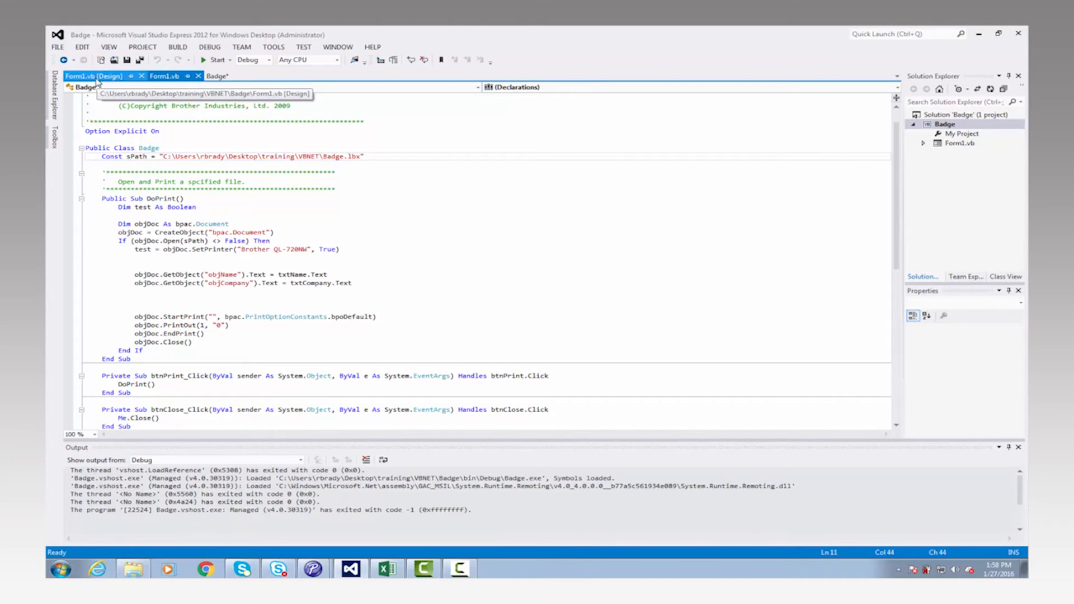
Select the form's Name box and scroll its properties to confirm it is txtName
{"action": "left_click", "coordinate": [89, 76]}
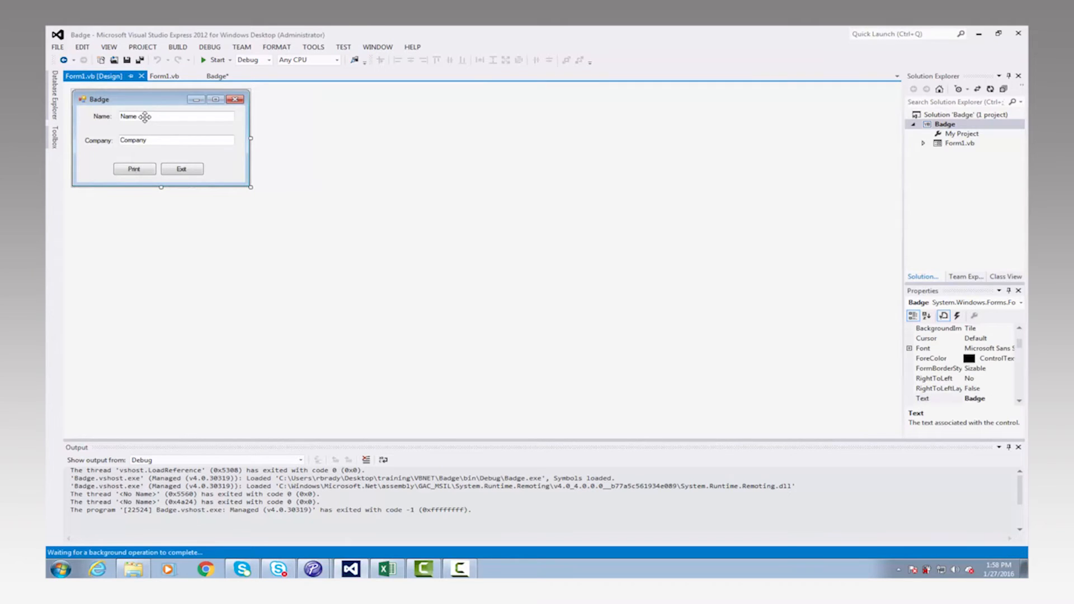
{"action": "left_click", "coordinate": [144, 116]}
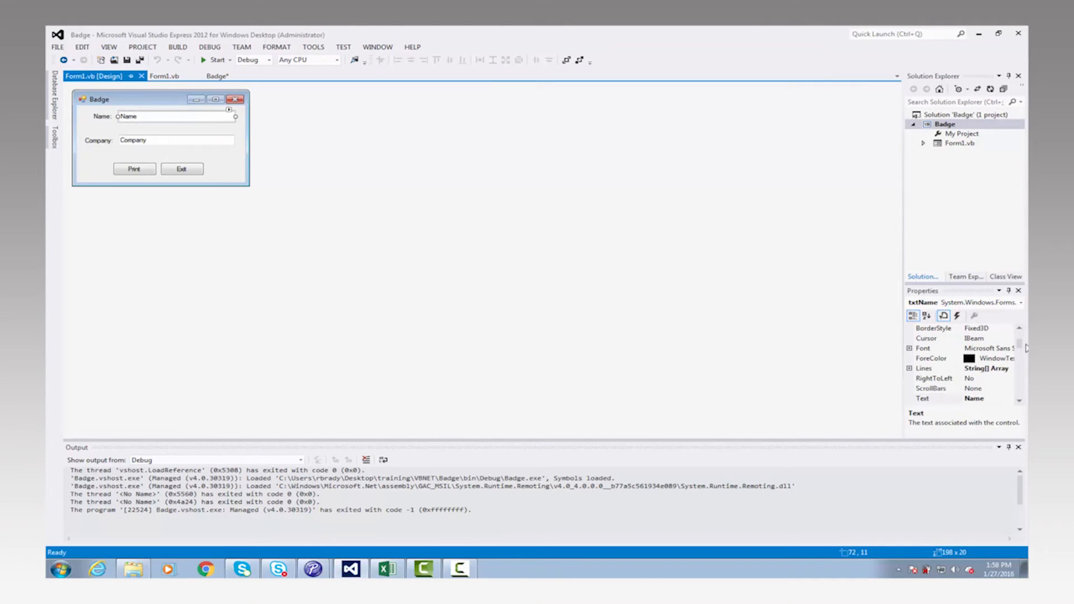
{"action": "left_click", "coordinate": [922, 398]}
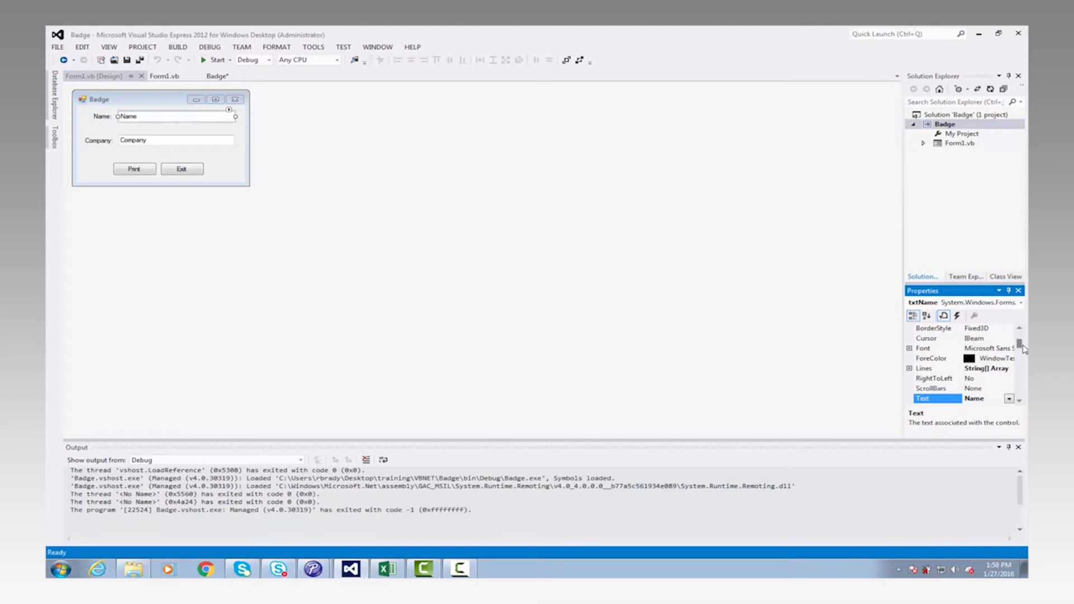
{"action": "scroll", "scroll_direction": "down", "scroll_amount": 3}
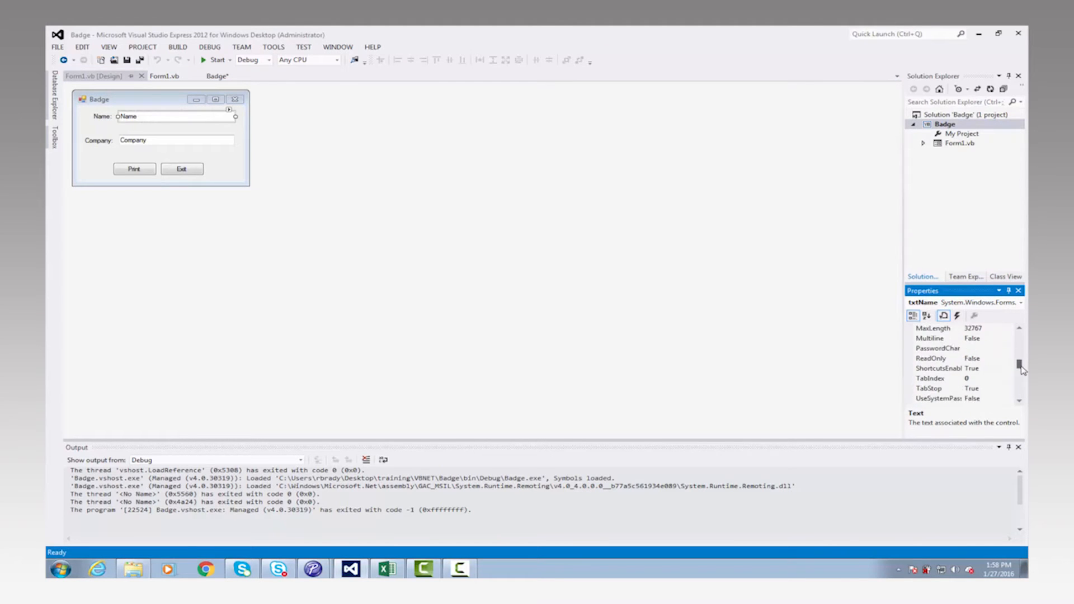
{"action": "scroll", "scroll_direction": "down", "scroll_amount": 3}
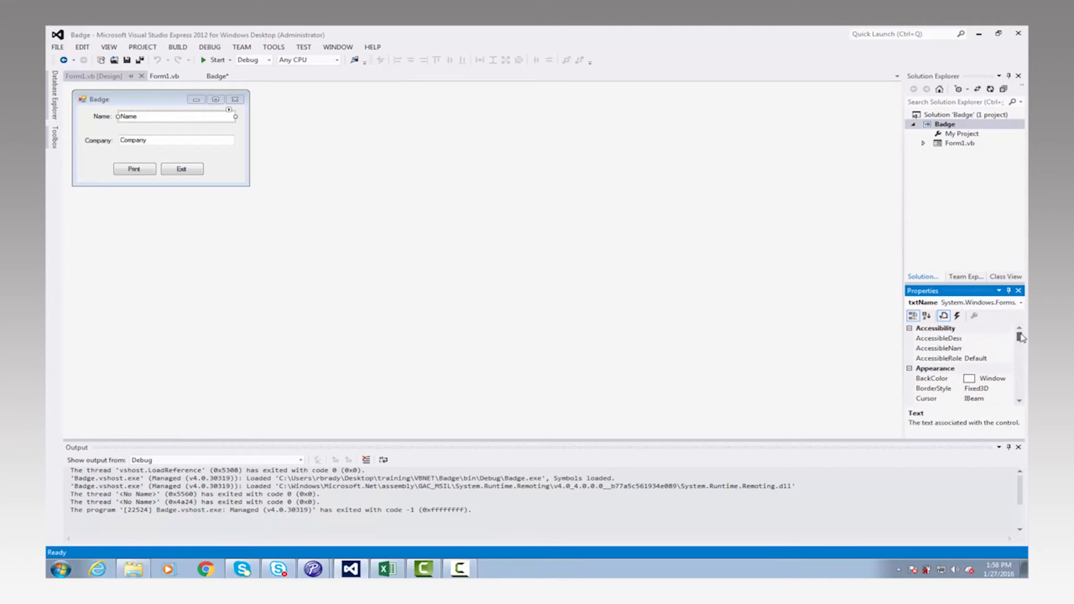
{"action": "scroll", "scroll_direction": "down", "scroll_amount": 3}
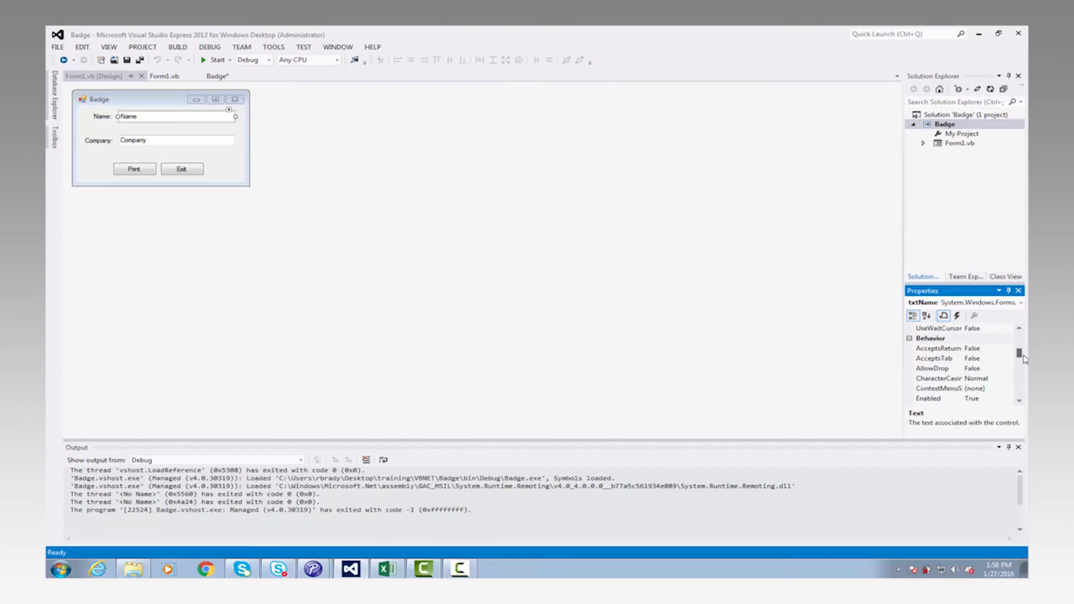
{"action": "scroll", "scroll_direction": "down", "scroll_amount": 3}
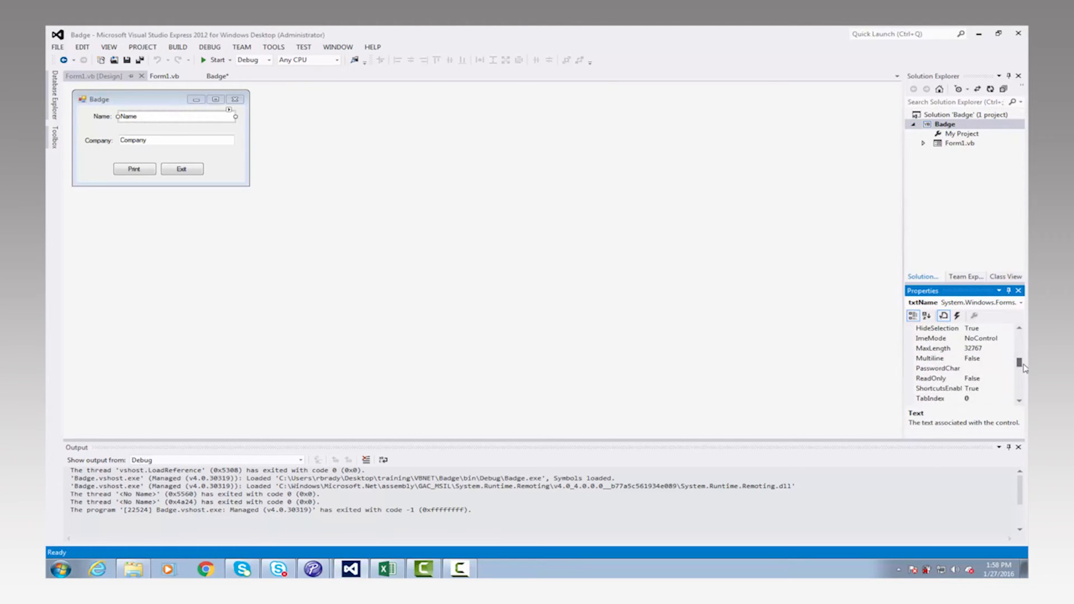
{"action": "scroll", "scroll_direction": "down", "scroll_amount": 3}
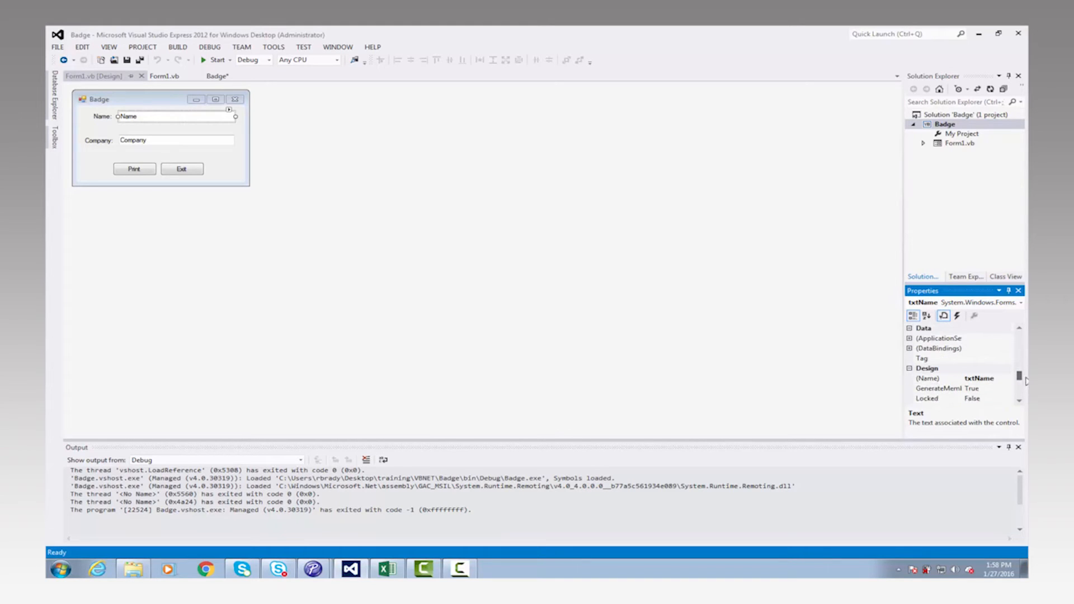
{"action": "scroll", "scroll_direction": "down", "scroll_amount": 3}
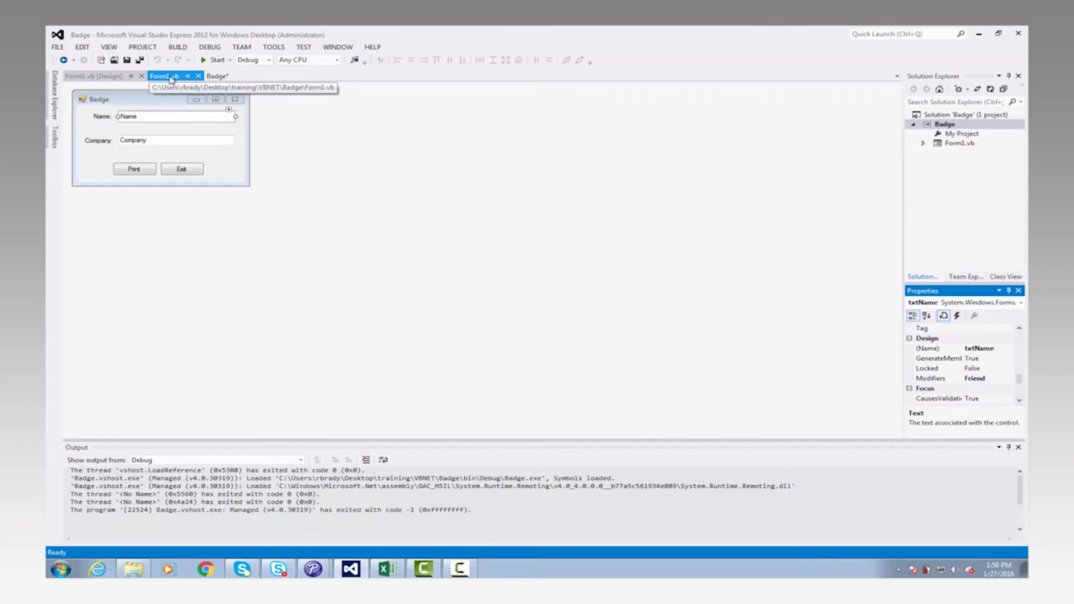
Return to Form1.vb's code, where DoPrint assigns txtName.Text and txtCompany.Text
{"action": "left_click", "coordinate": [165, 75]}
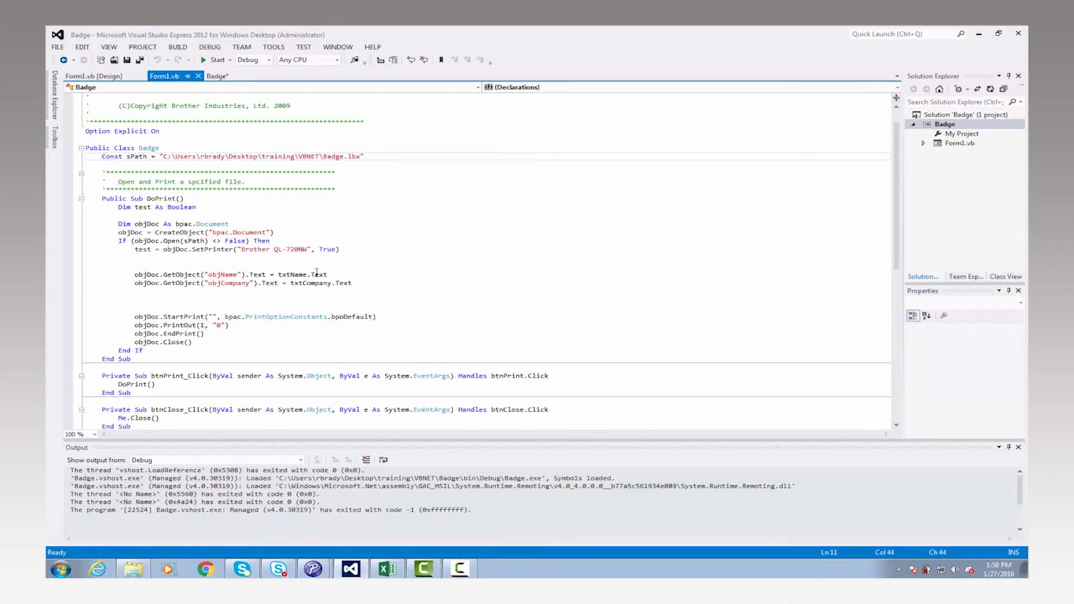
{"action": "mouse_move", "coordinate": [322, 274]}
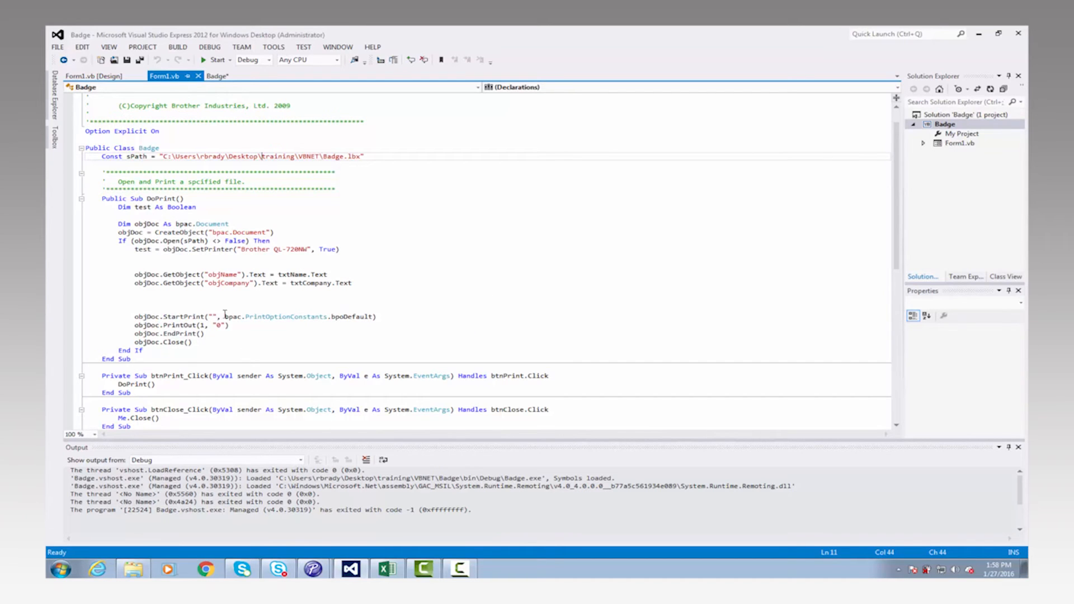
{"action": "mouse_move", "coordinate": [351, 316]}
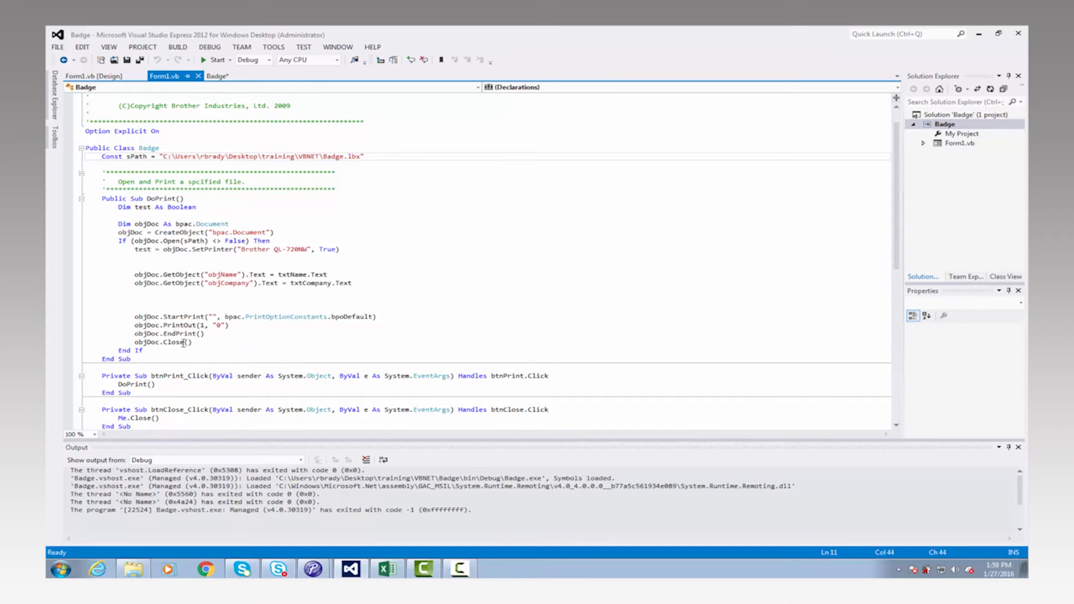
{"action": "mouse_move", "coordinate": [203, 228]}
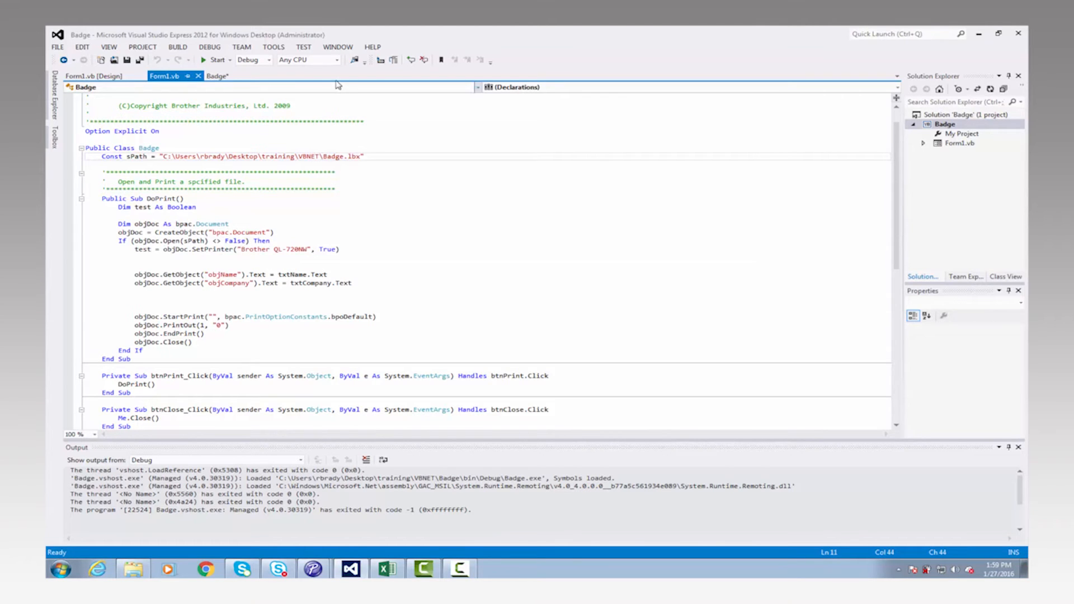
{"action": "mouse_move", "coordinate": [217, 59]}
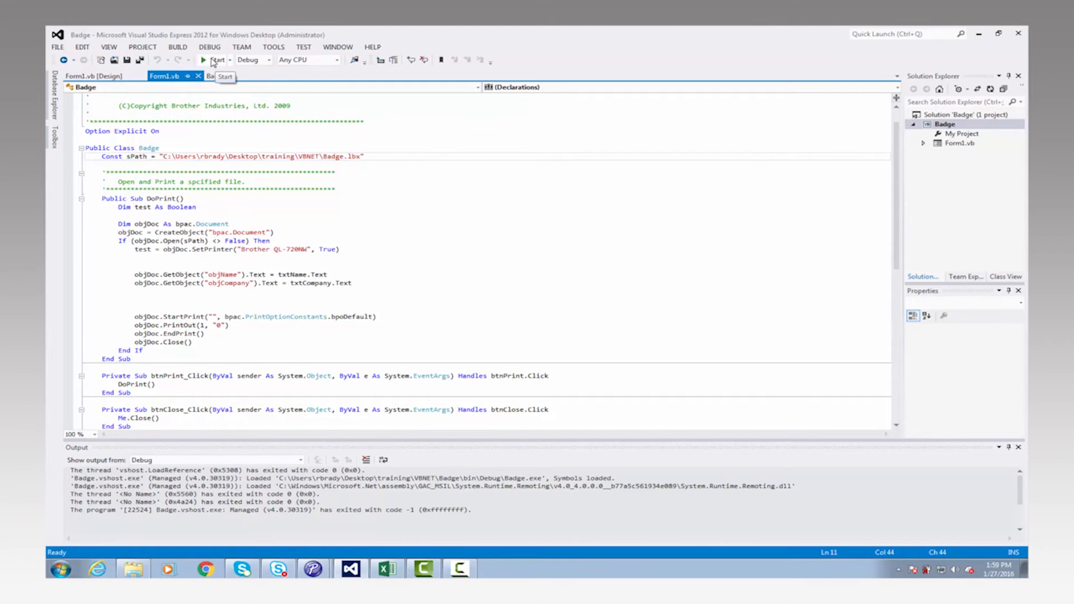
Run the Badge app and type 'Bob Br' into its Name box
{"action": "left_click", "coordinate": [202, 60]}
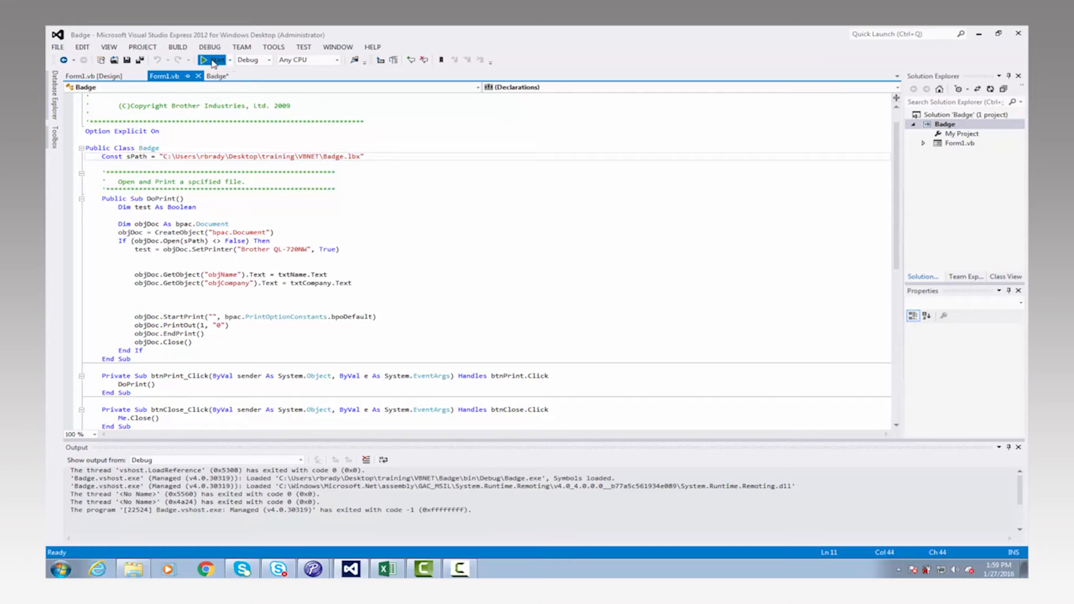
{"action": "left_click", "coordinate": [211, 60]}
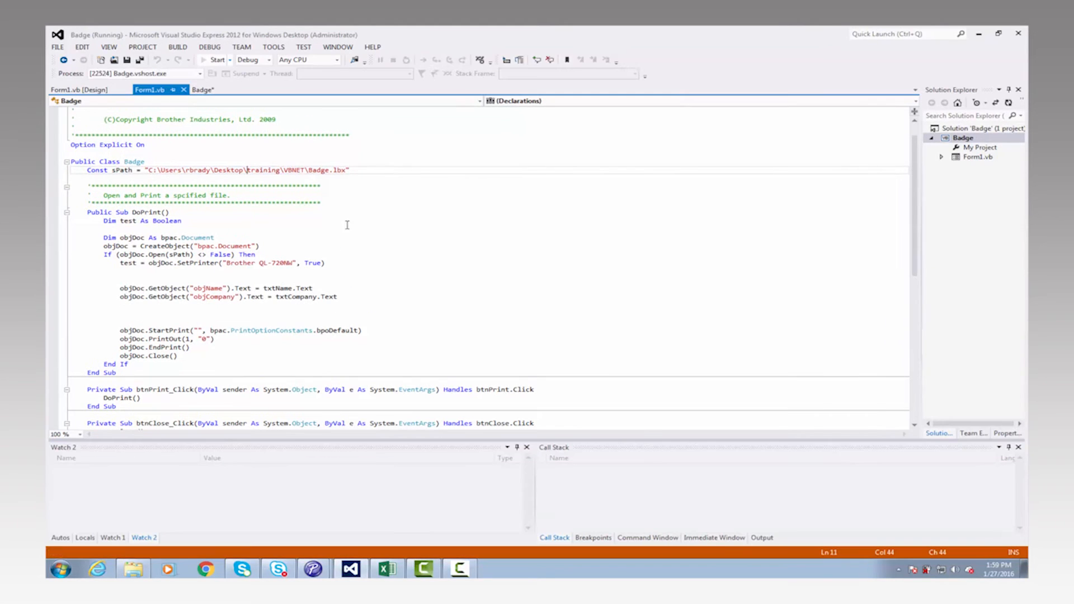
{"action": "left_click", "coordinate": [214, 60]}
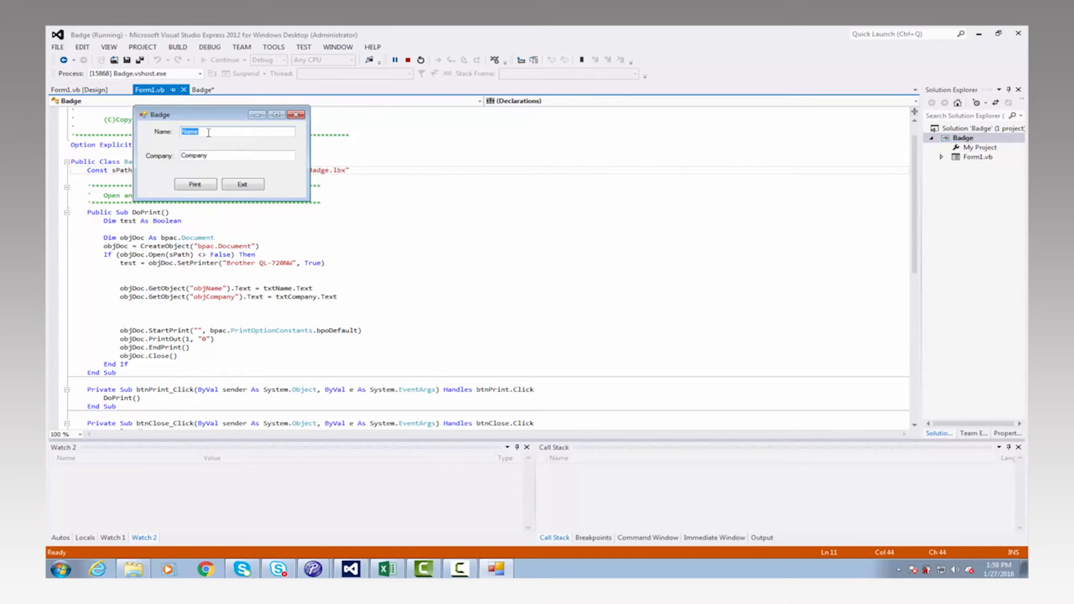
{"action": "type", "text": "Bob"}
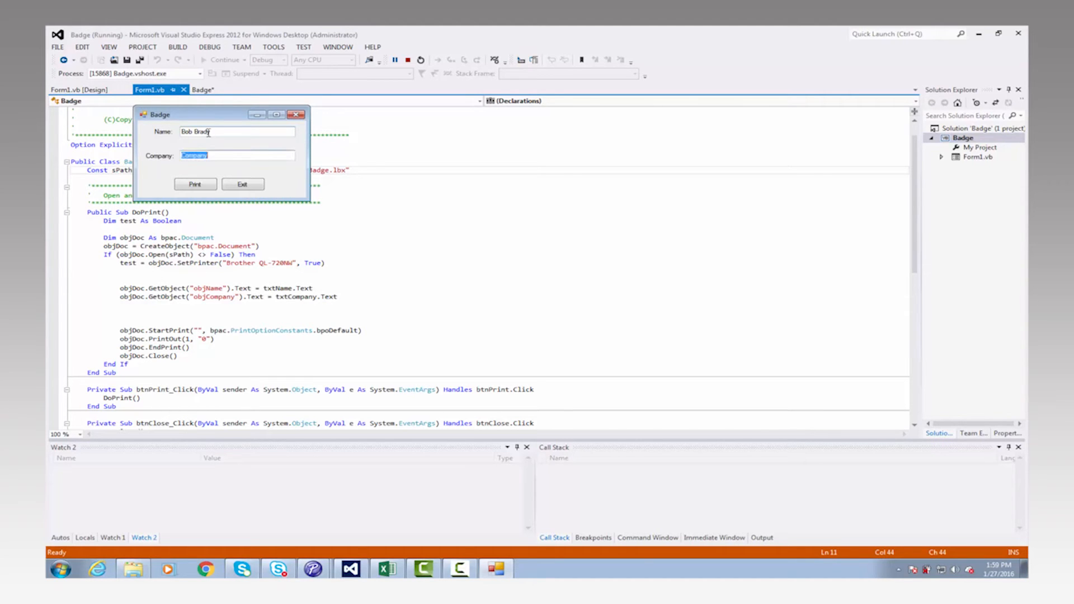
{"action": "type", "text": "Br"}
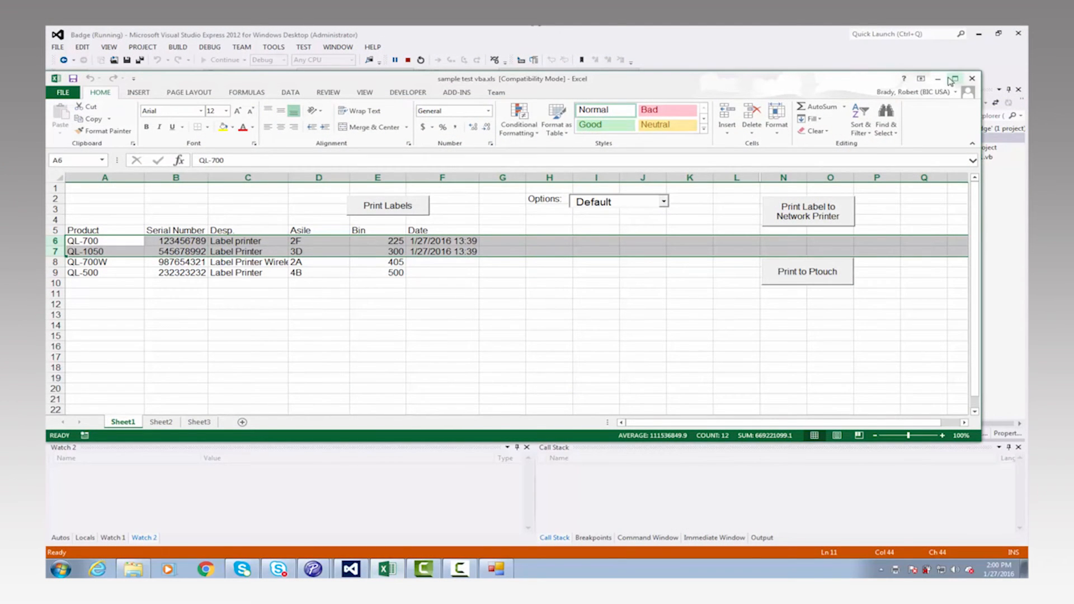
Maximize the workbook, enable Design Mode, and right-click the Print Label to Network Printer button
{"action": "left_click", "coordinate": [952, 79]}
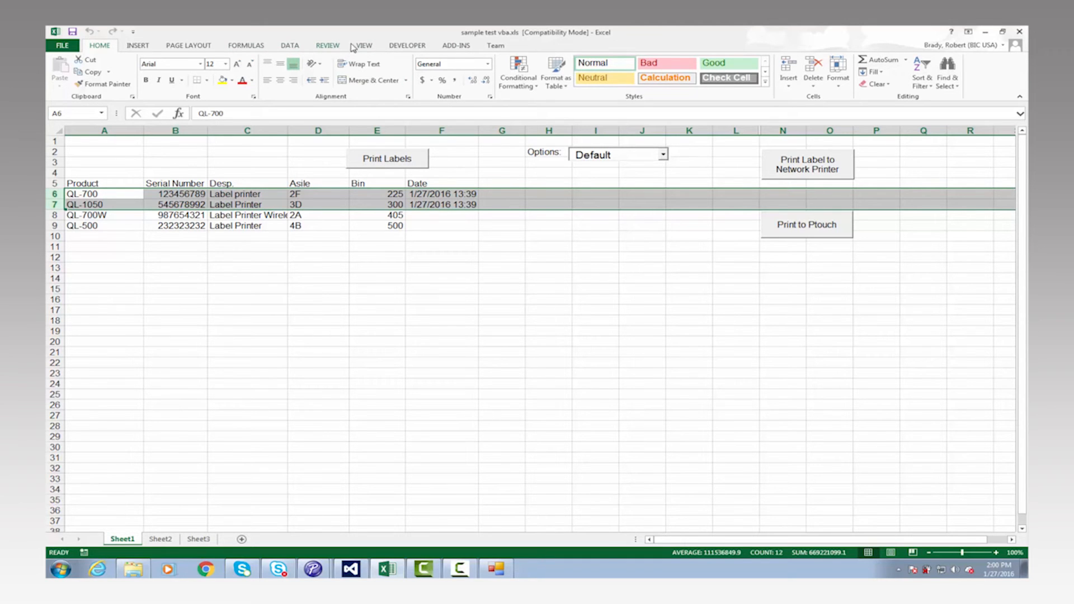
{"action": "left_click", "coordinate": [406, 45]}
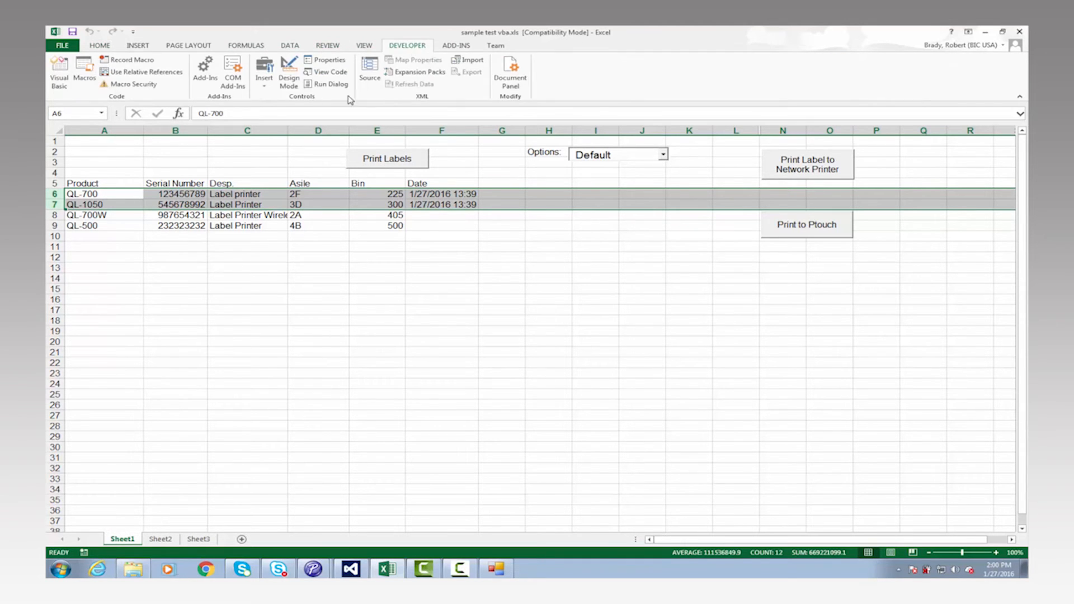
{"action": "left_click", "coordinate": [289, 76]}
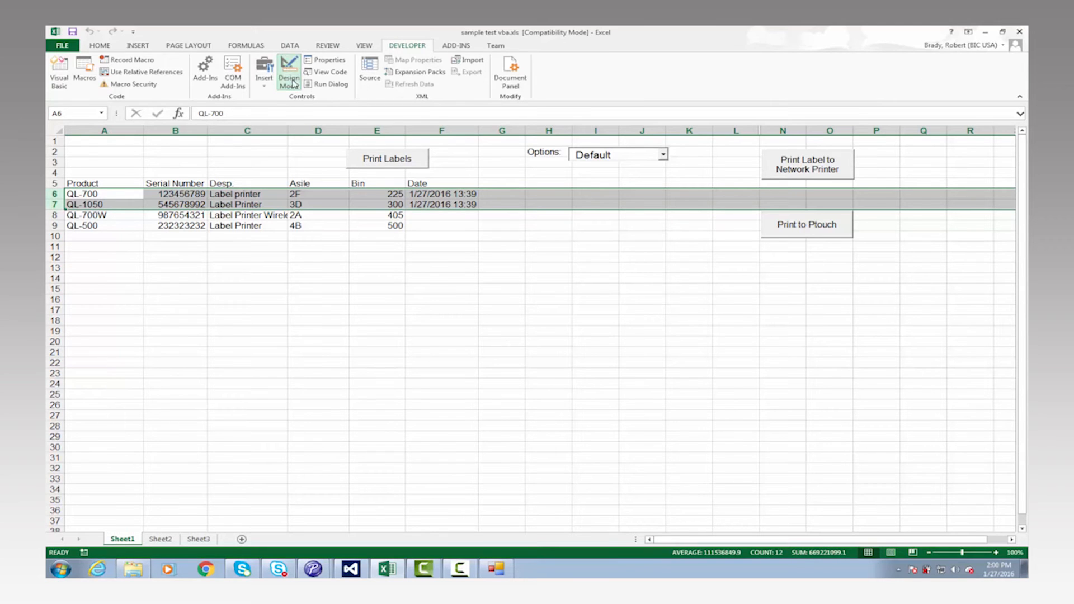
{"action": "left_click", "coordinate": [806, 165]}
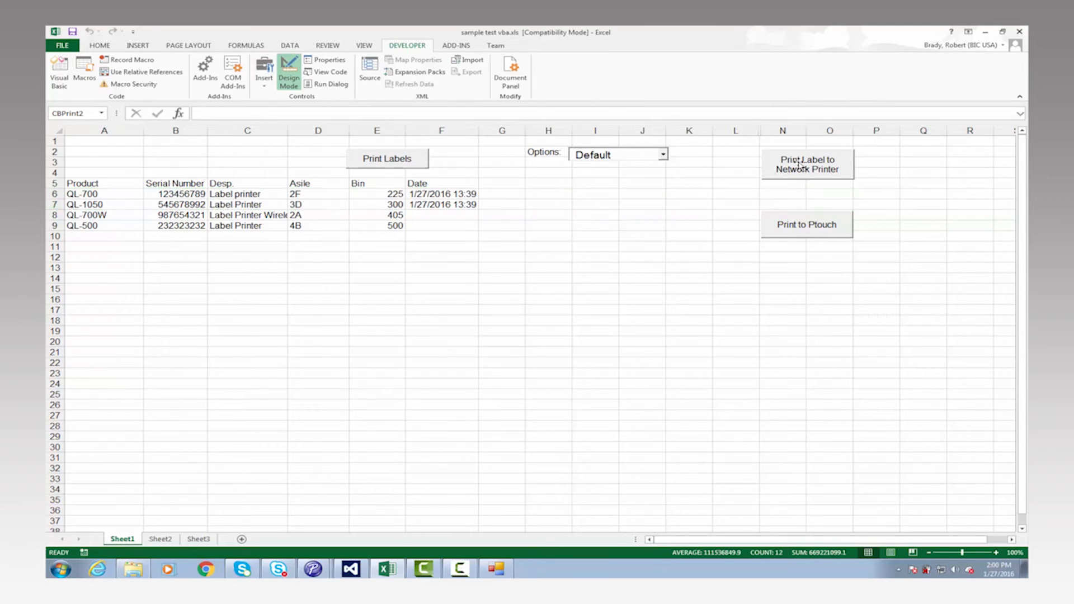
{"action": "right_click", "coordinate": [806, 164]}
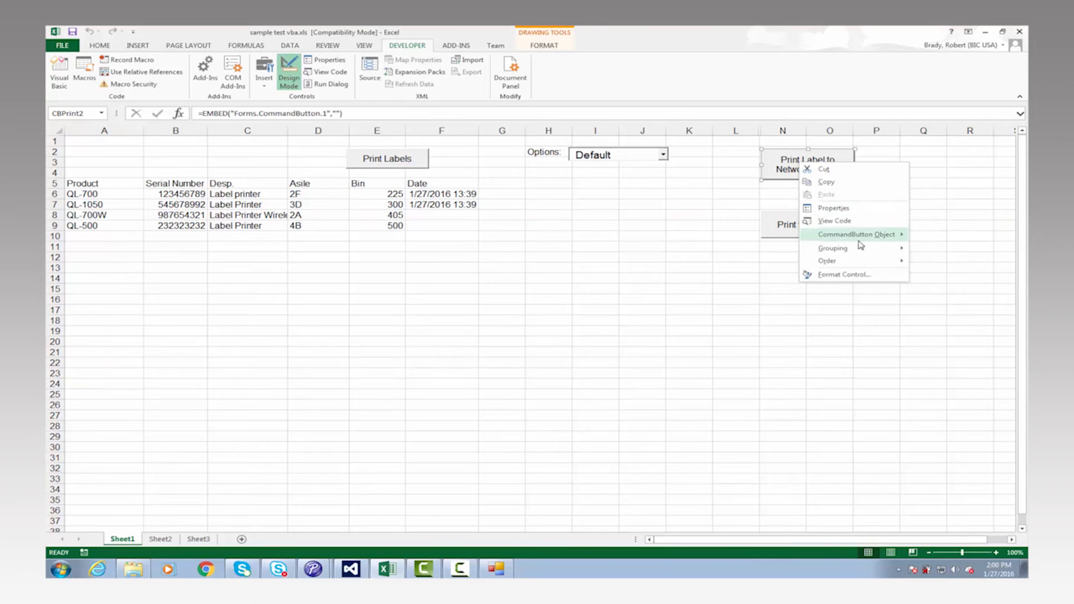
{"action": "mouse_move", "coordinate": [851, 221]}
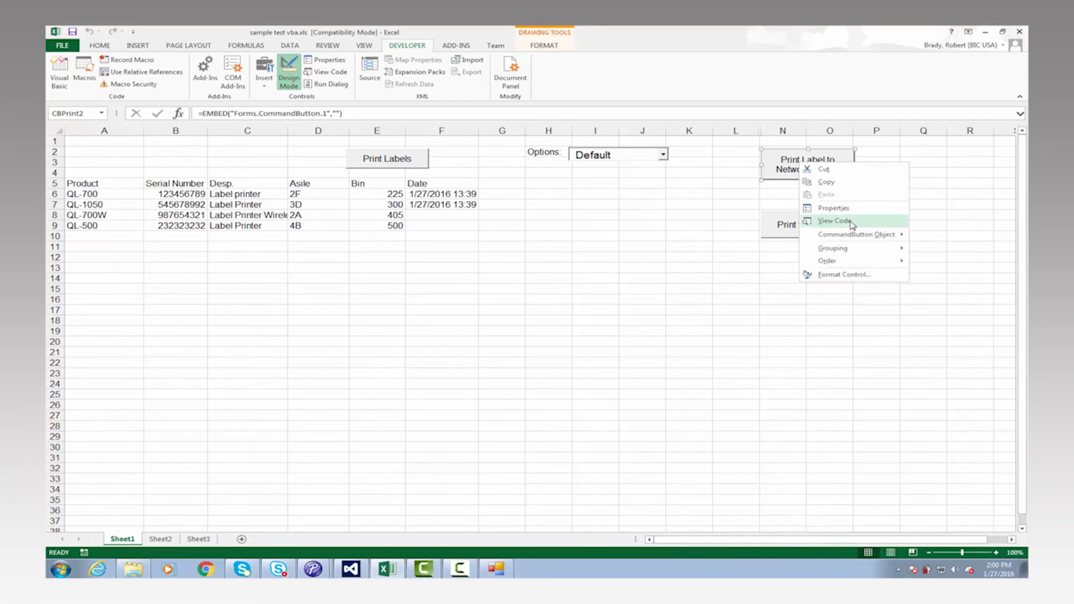
Open the CBPrint2_Click code behind the network printer button via View Code
{"action": "left_click", "coordinate": [833, 220]}
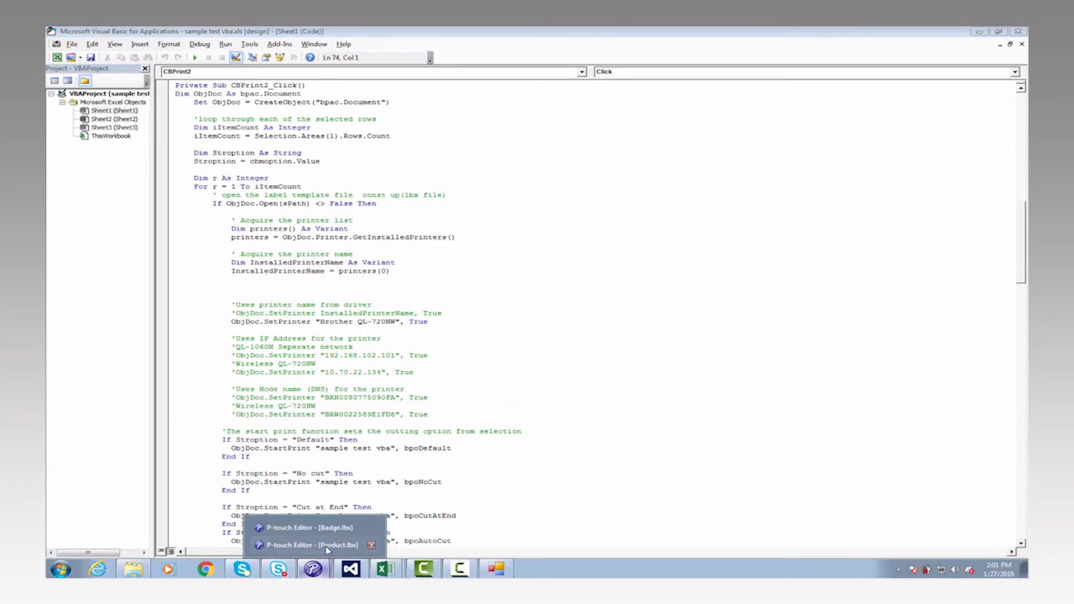
In Product.lbx, confirm the aisle text field's object name is objtxtasile, then cancel
{"action": "left_click", "coordinate": [312, 544]}
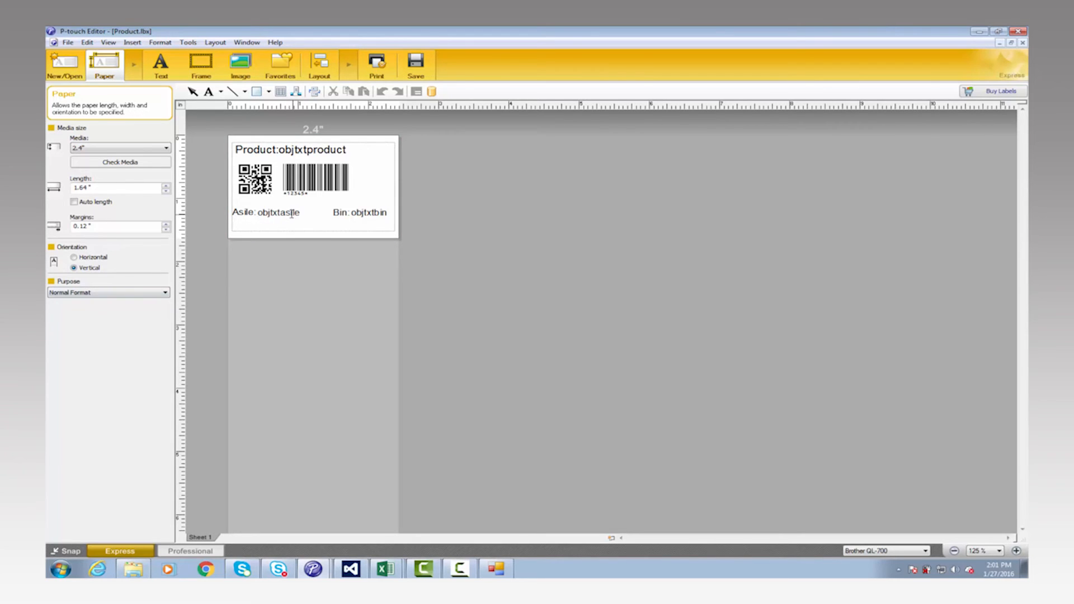
{"action": "right_click", "coordinate": [293, 212]}
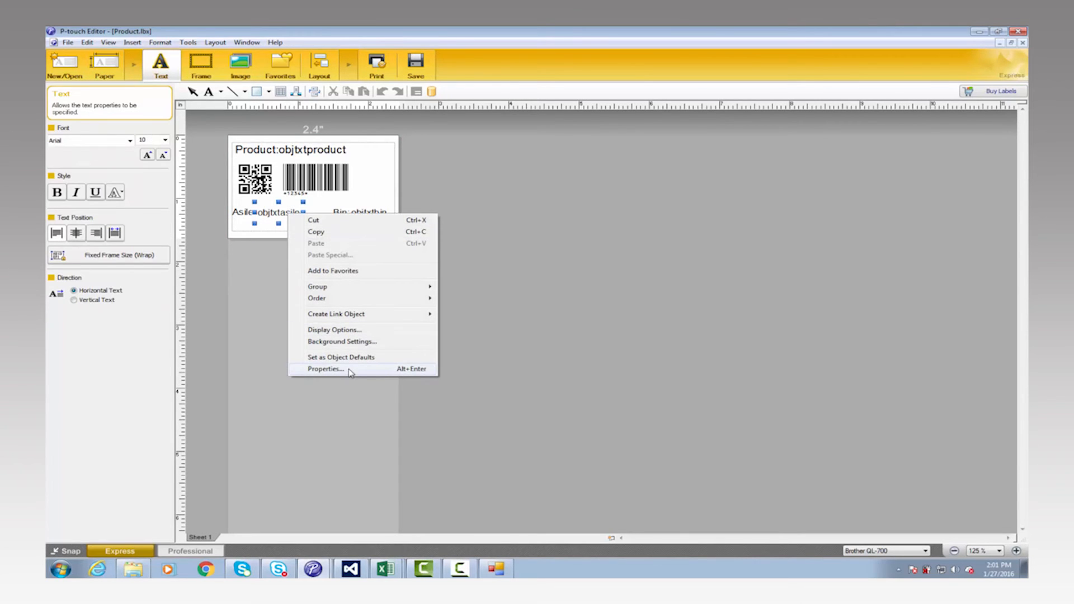
{"action": "left_click", "coordinate": [325, 368]}
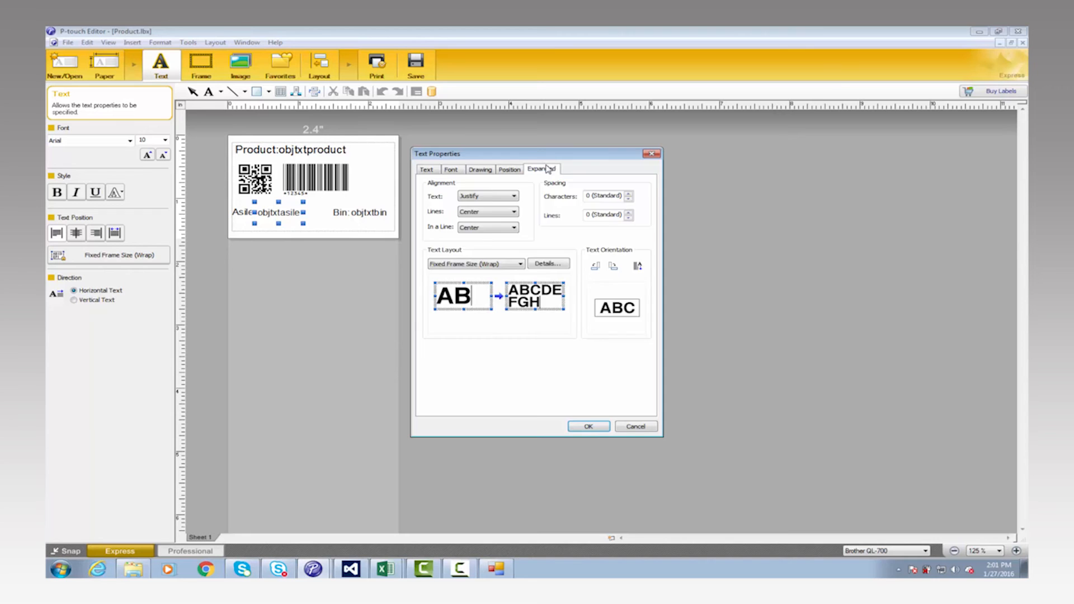
{"action": "left_click", "coordinate": [540, 169]}
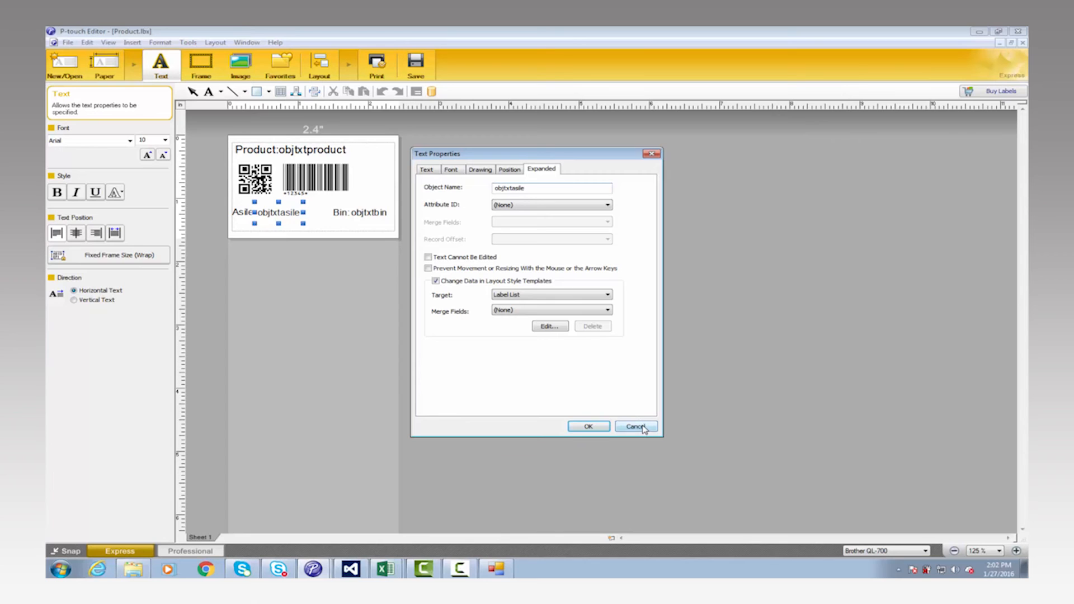
{"action": "left_click", "coordinate": [635, 426]}
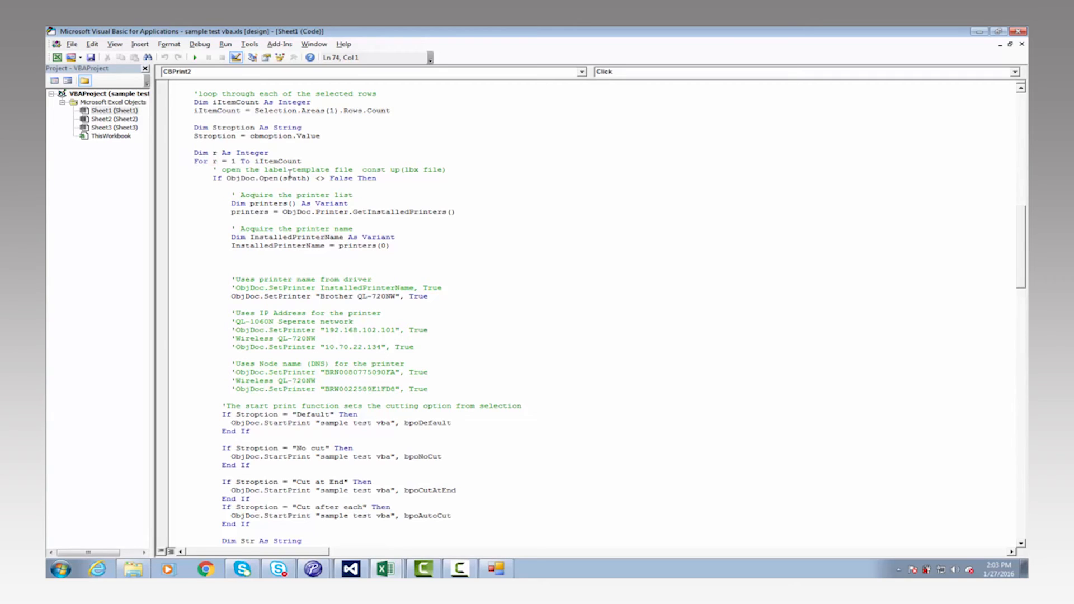
{"action": "mouse_move", "coordinate": [290, 204]}
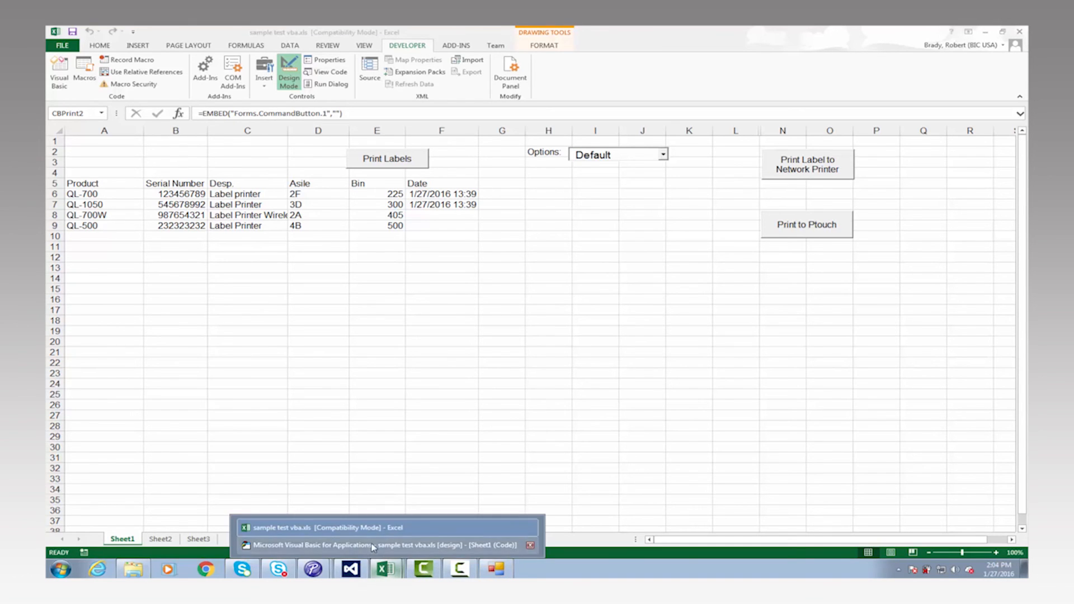
Return to the VBA macro and scroll down to the GetObject(...).Text = Str lines
{"action": "left_click", "coordinate": [383, 544]}
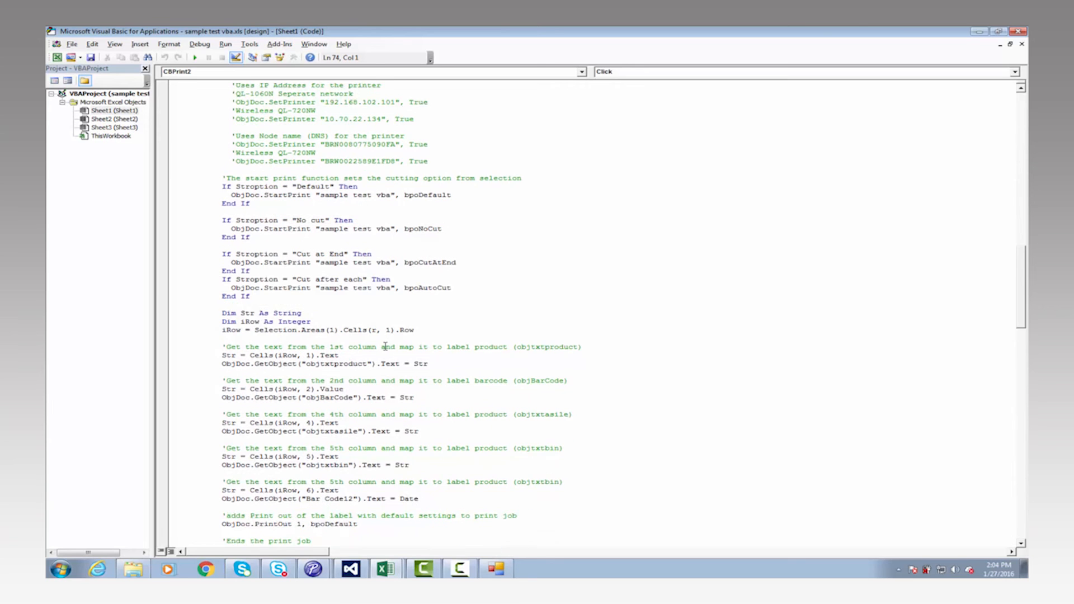
{"action": "scroll", "scroll_direction": "down", "scroll_amount": 3}
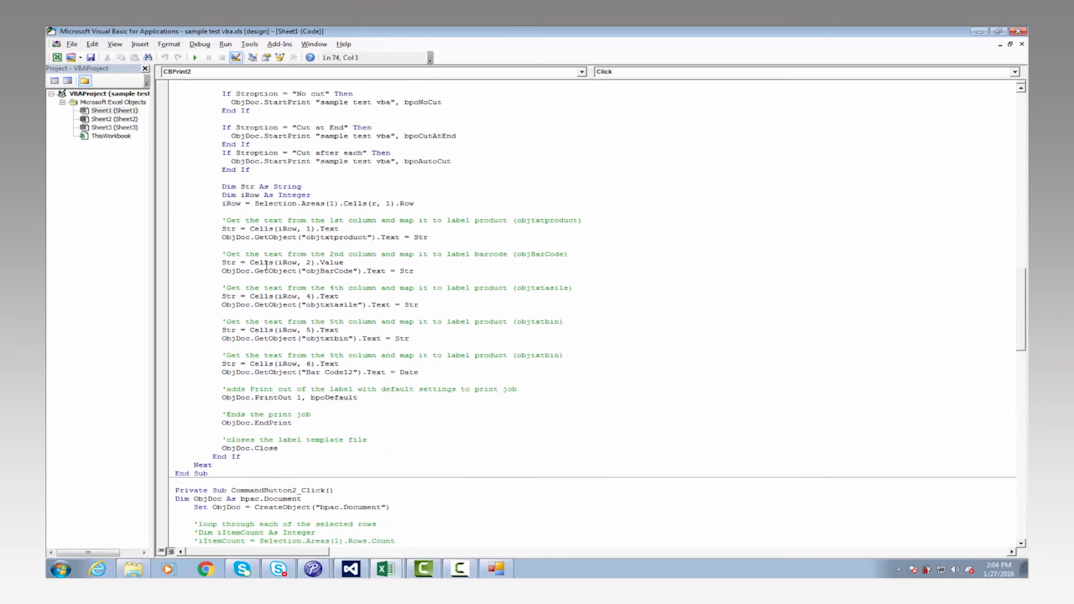
{"action": "scroll", "scroll_direction": "down", "scroll_amount": 3}
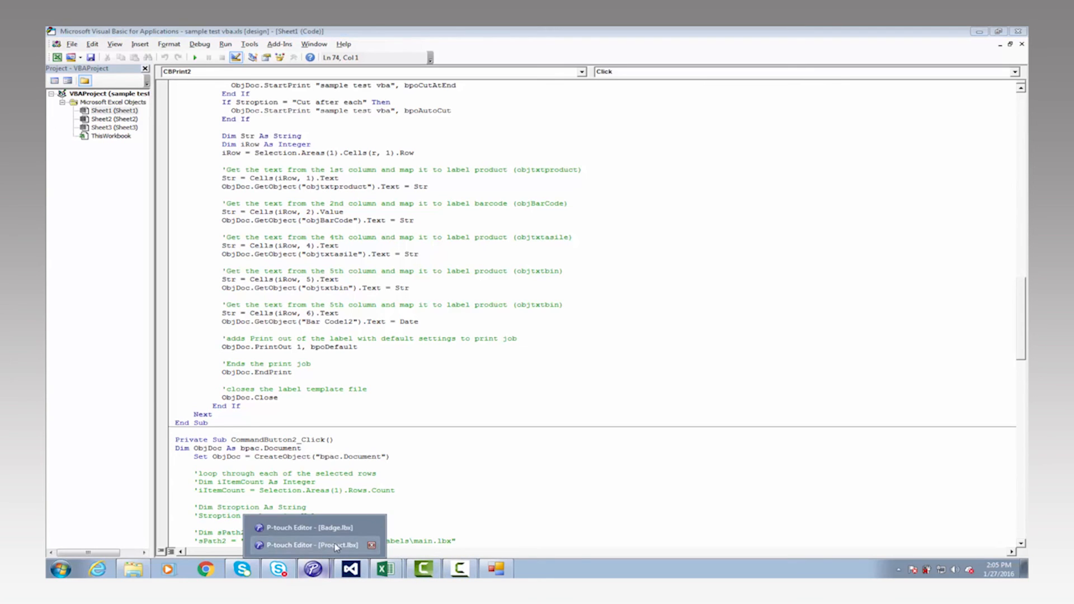
{"action": "left_click", "coordinate": [311, 545]}
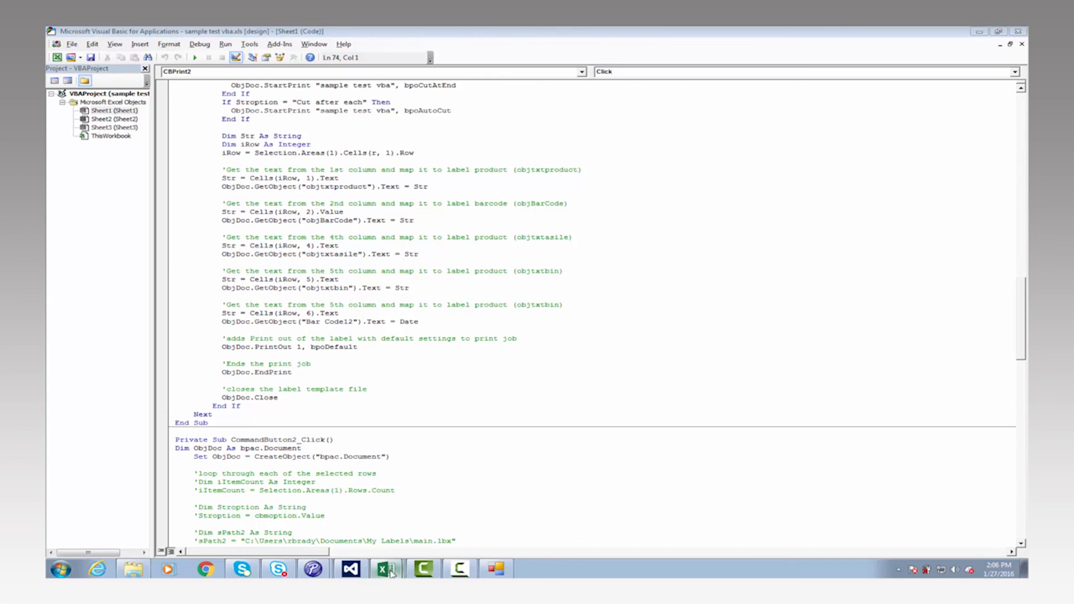
Switch to the product workbook in Excel and turn off Design Mode
{"action": "left_click", "coordinate": [385, 568]}
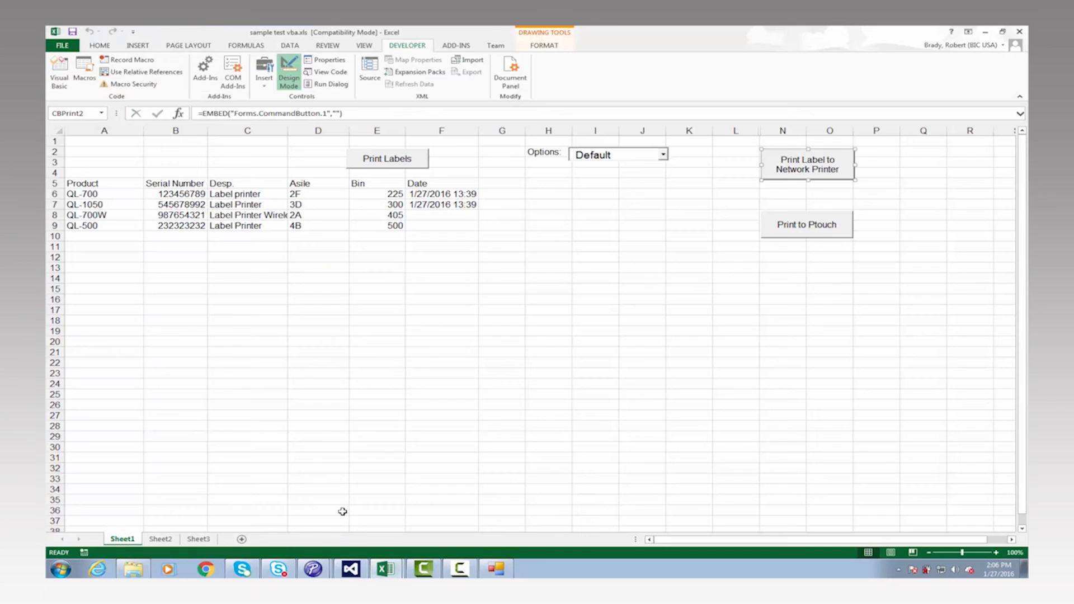
{"action": "left_click", "coordinate": [288, 76]}
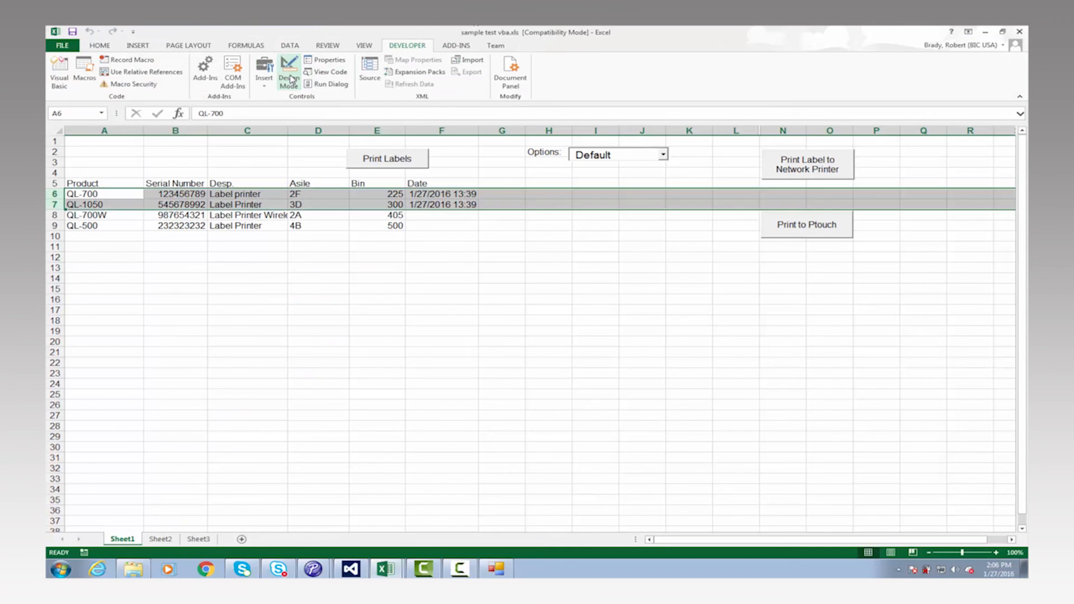
{"action": "left_click", "coordinate": [289, 71]}
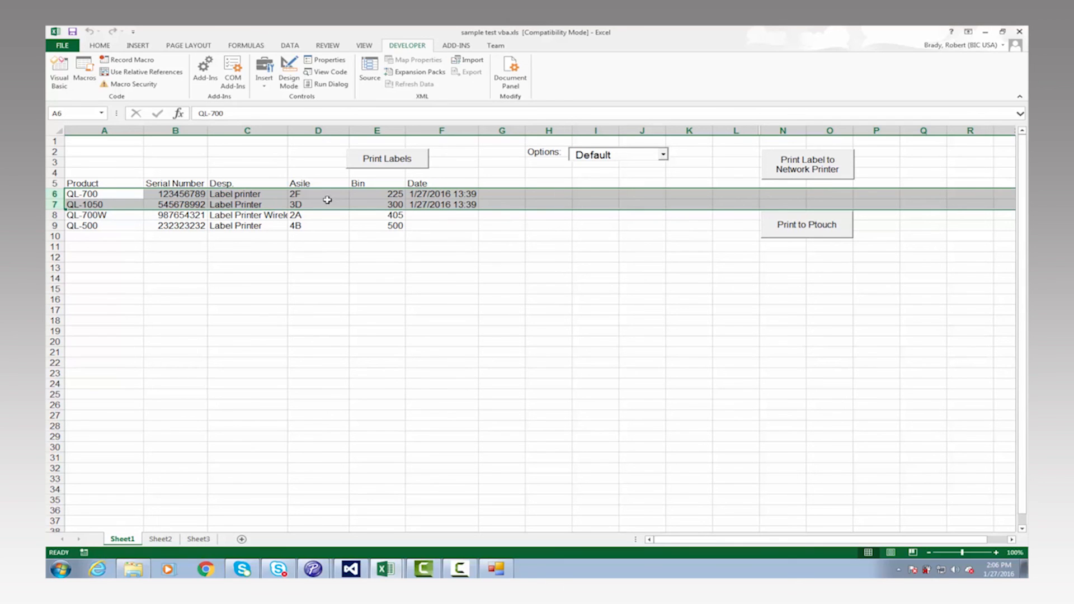
{"action": "mouse_move", "coordinate": [808, 168]}
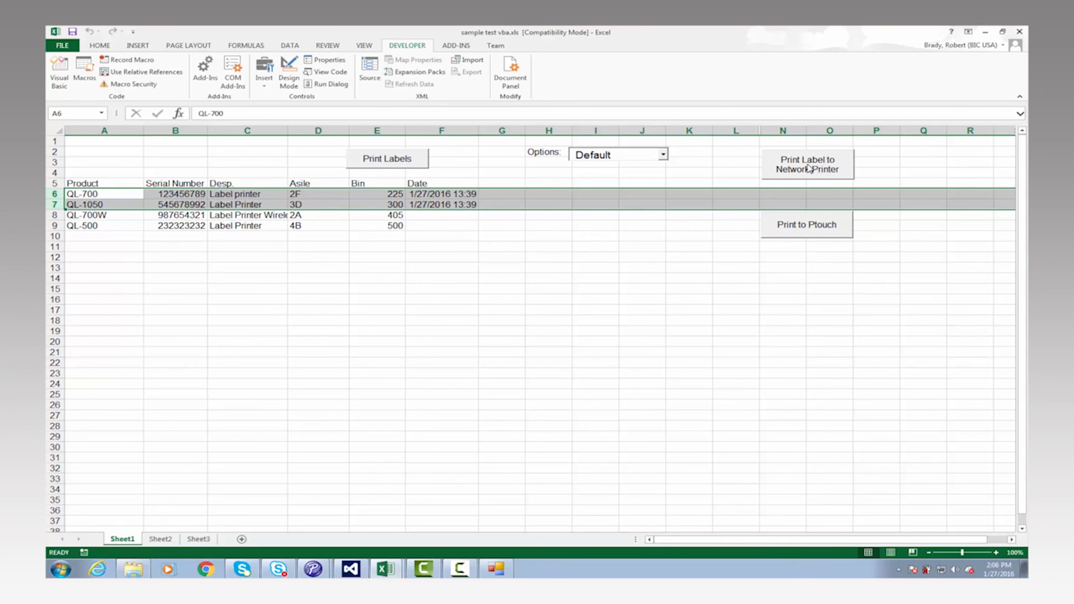
Print the selected QL-700 and QL-1050 rows with Print Label to Network Printer
{"action": "left_click", "coordinate": [806, 165]}
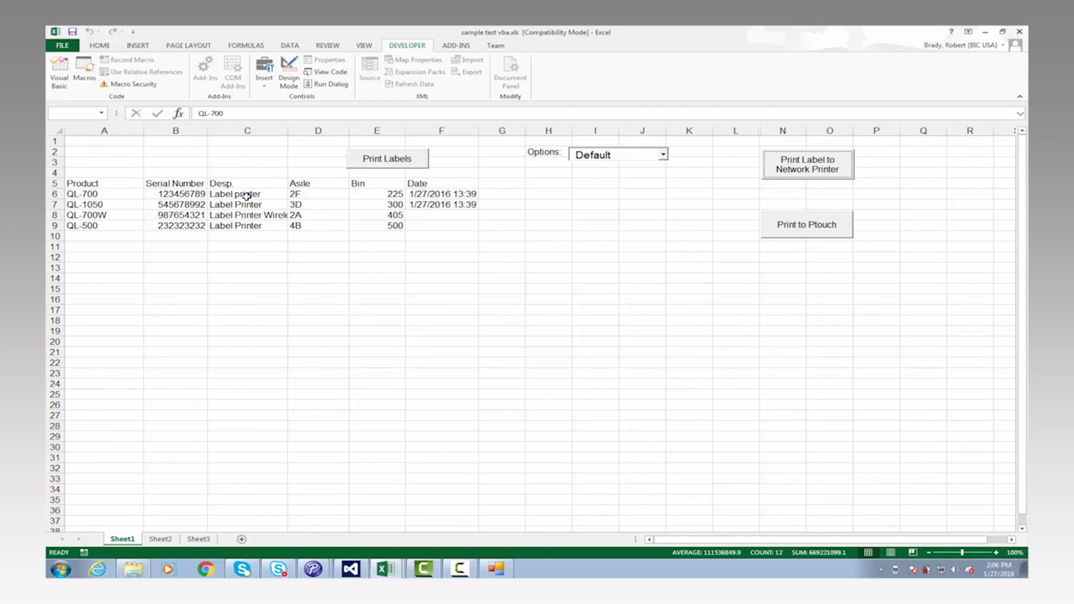
{"action": "mouse_move", "coordinate": [298, 194]}
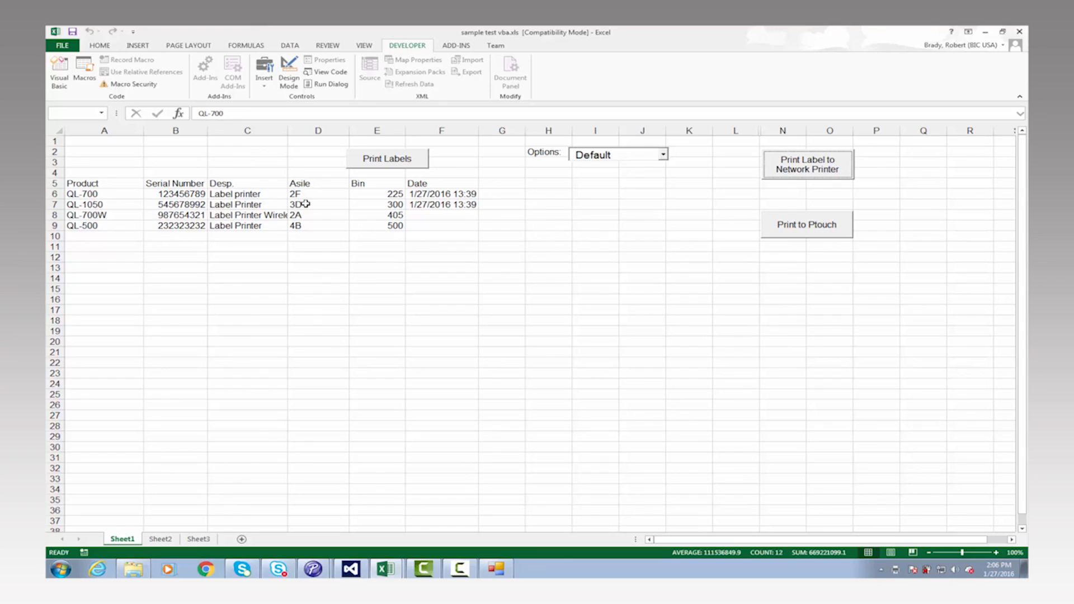
{"action": "mouse_move", "coordinate": [308, 208]}
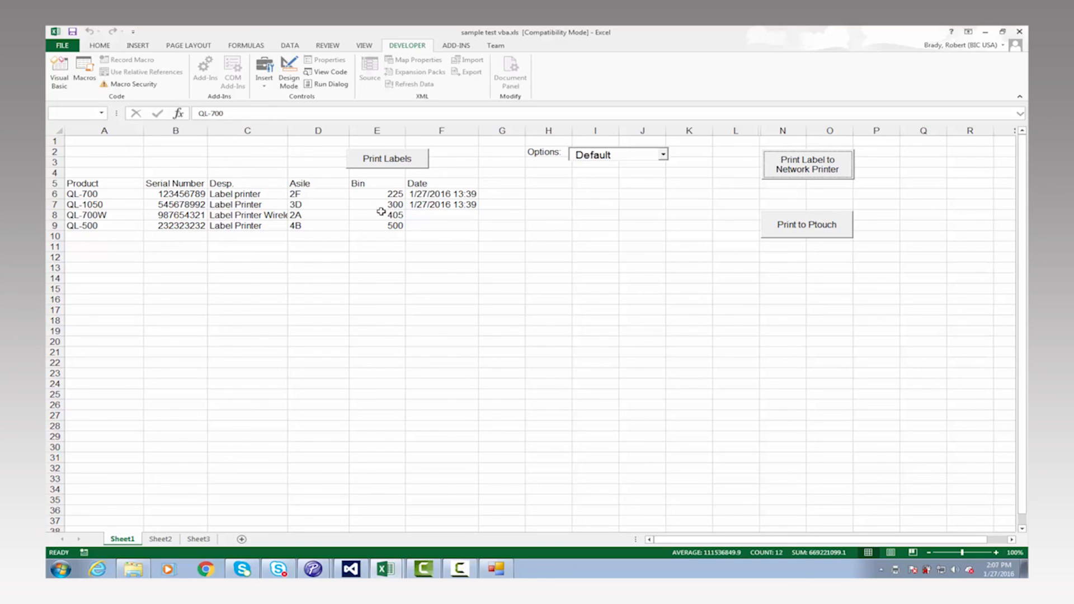
{"action": "mouse_move", "coordinate": [358, 211]}
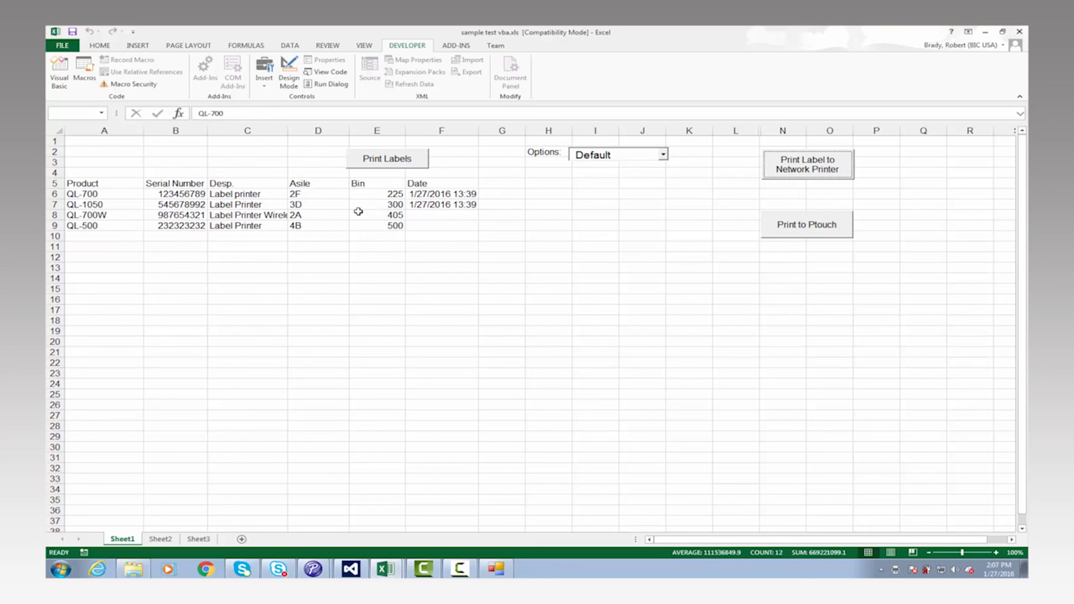